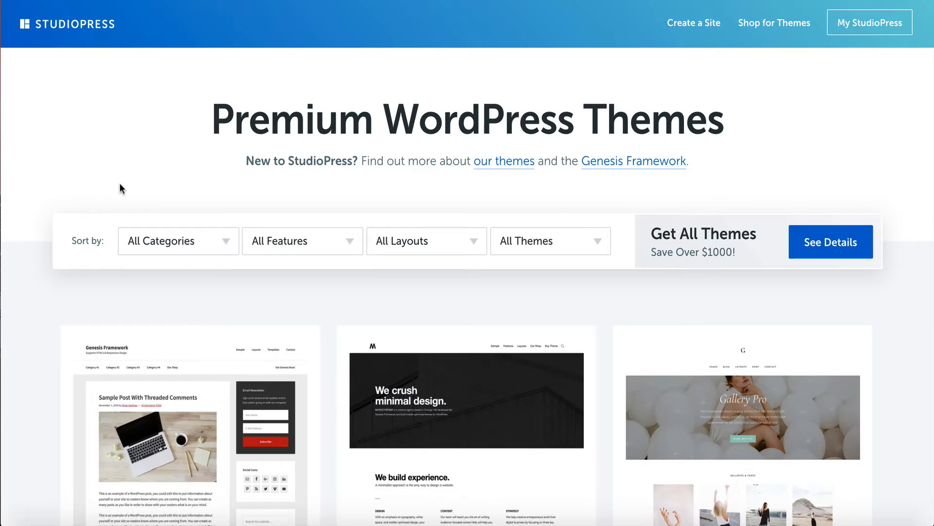
Step: Scroll through the StudioPress 'Installation & Activation of Genesis and a Child Theme' guide
scroll("down", 3)
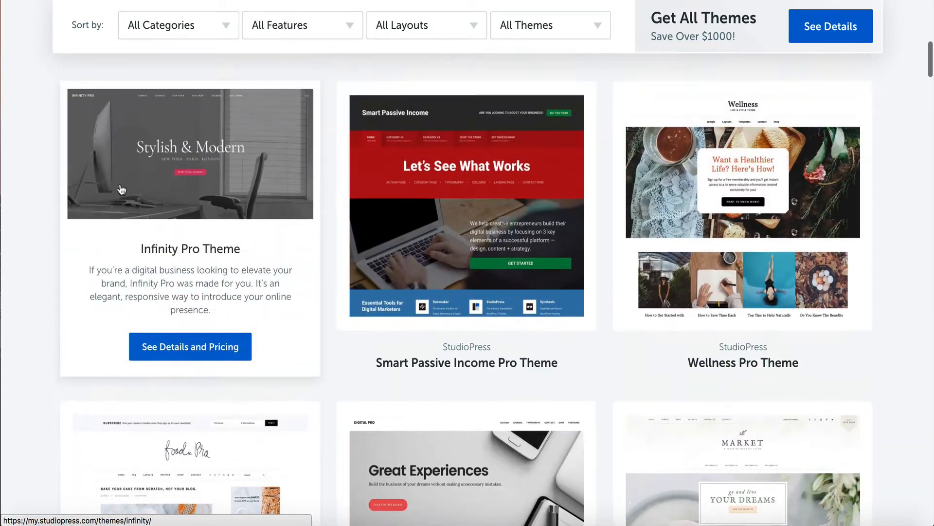
scroll("down", 3)
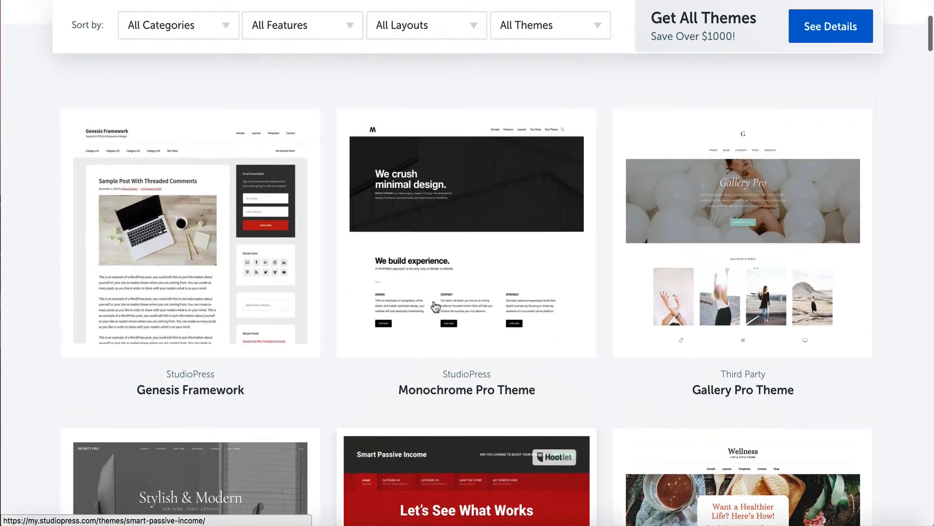
scroll("down", 3)
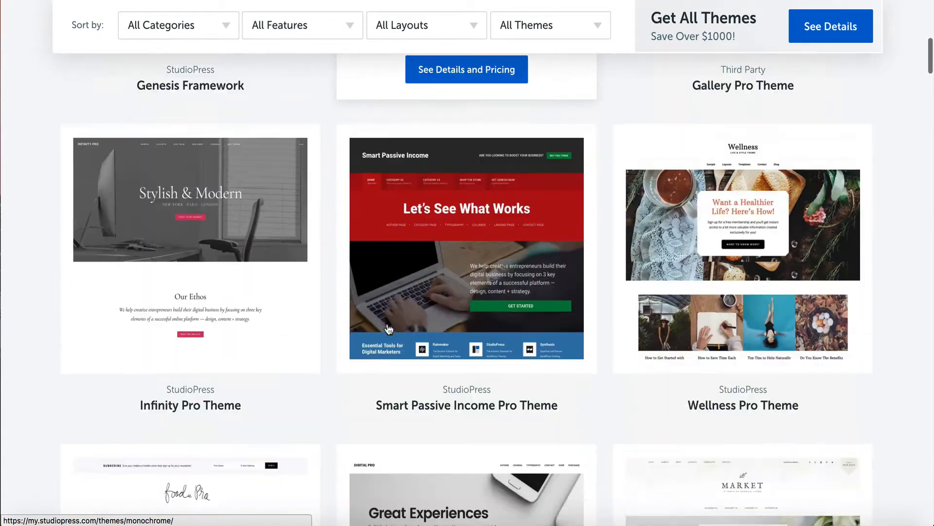
scroll("down", 3)
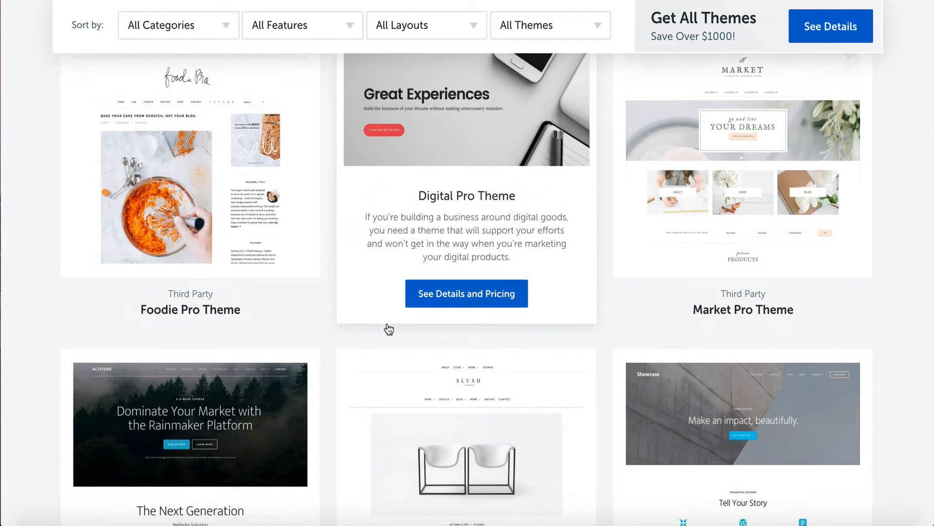
scroll("down", 3)
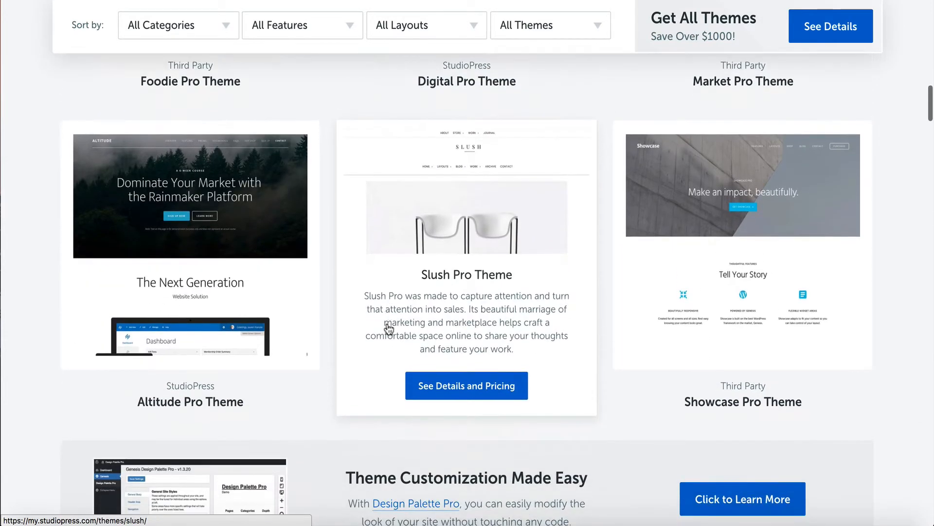
scroll("down", 3)
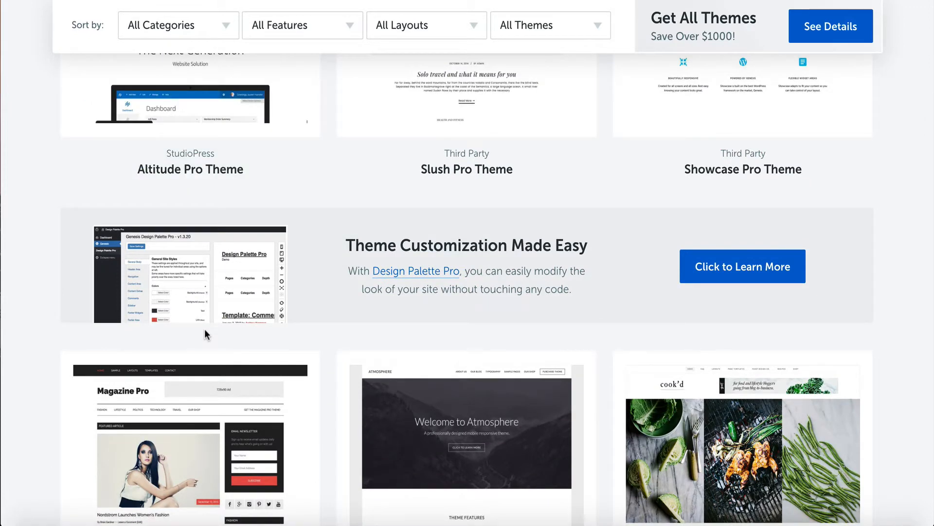
scroll("down", 3)
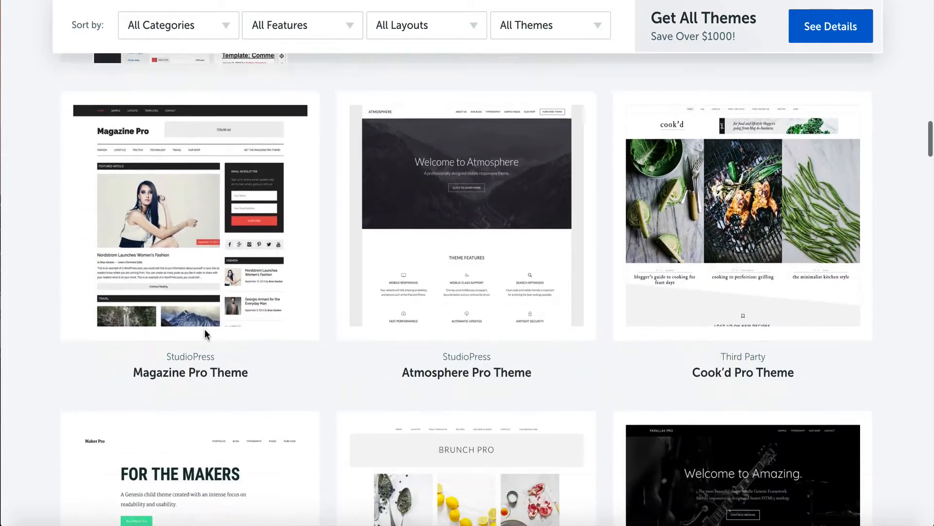
scroll("down", 3)
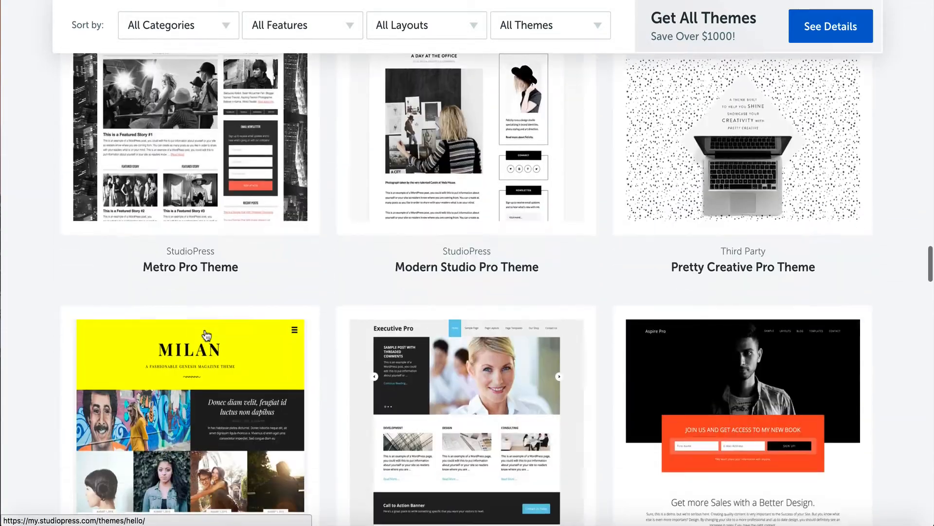
scroll("down", 3)
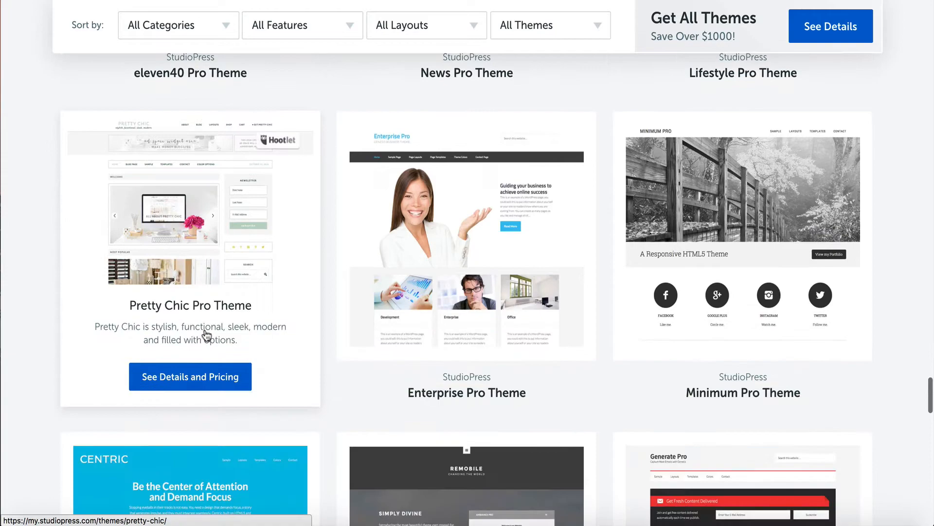
scroll("down", 3)
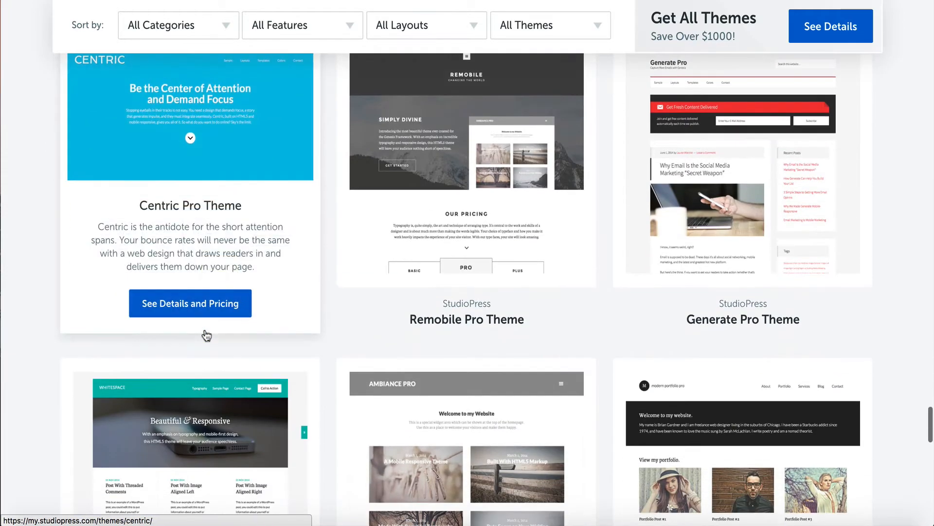
scroll("down", 3)
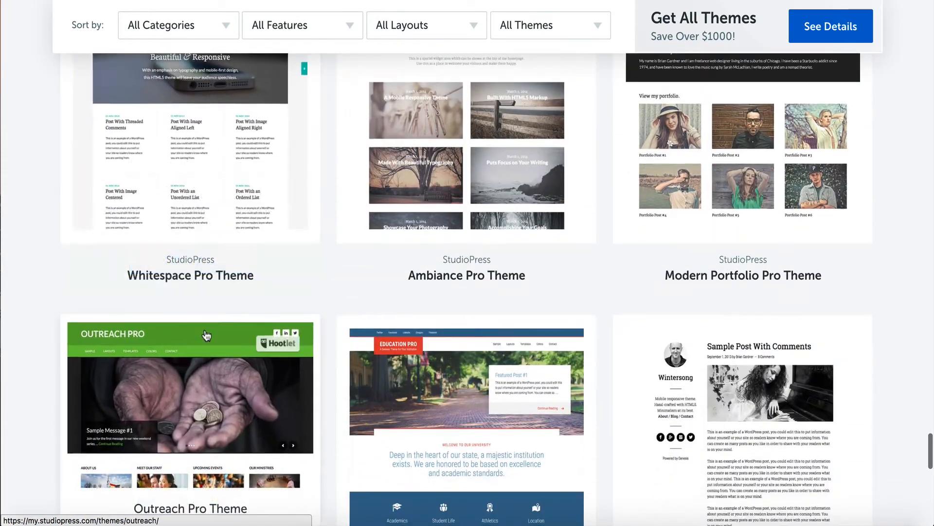
scroll("down", 3)
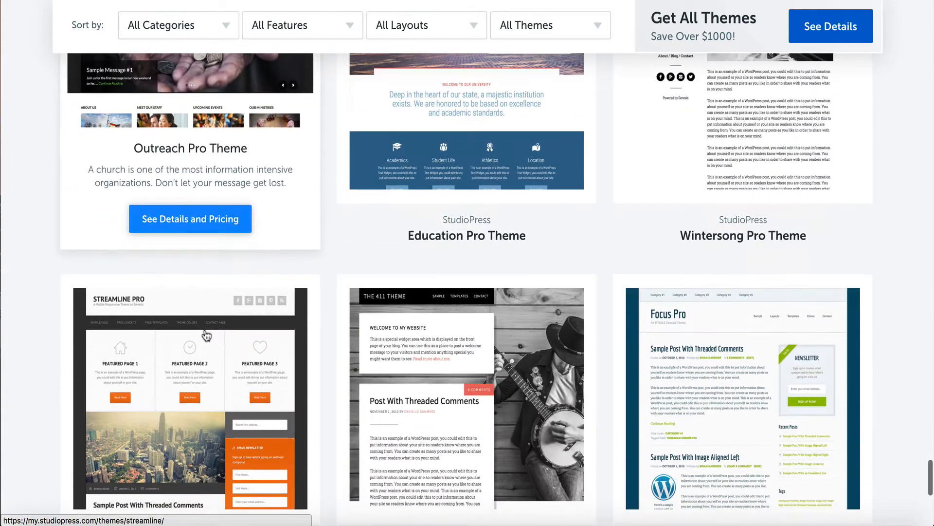
scroll("down", 3)
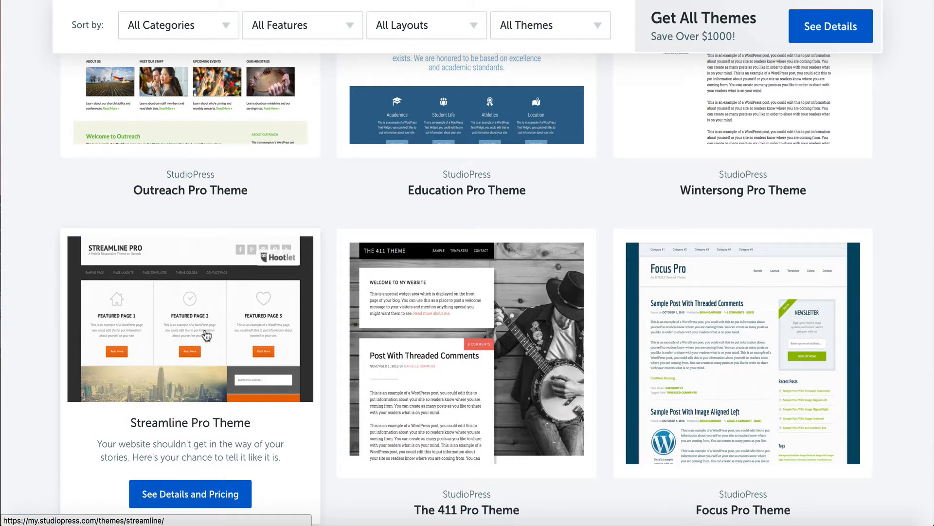
scroll("down", 3)
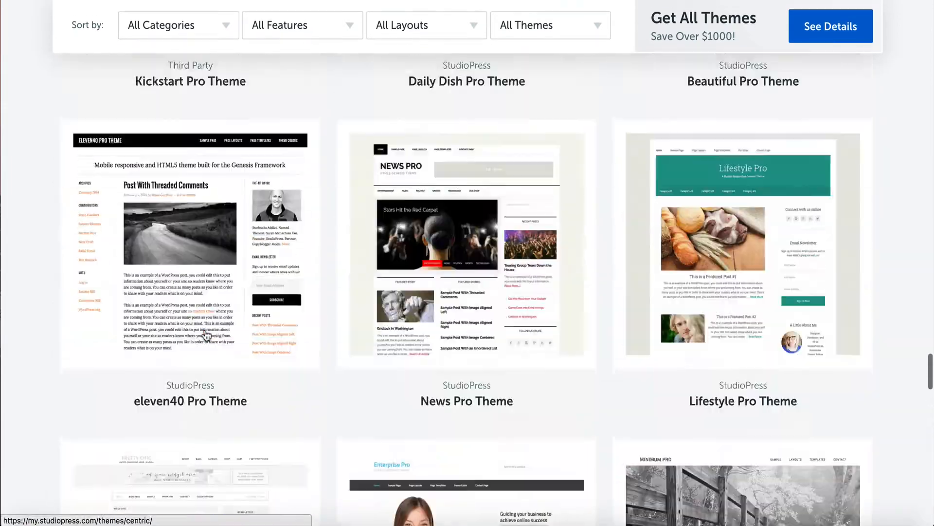
scroll("down", 3)
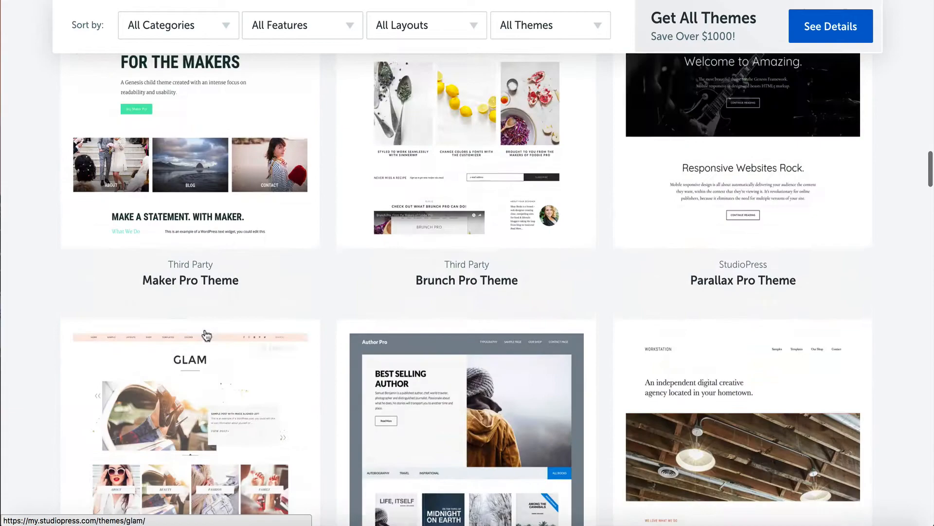
scroll("down", 3)
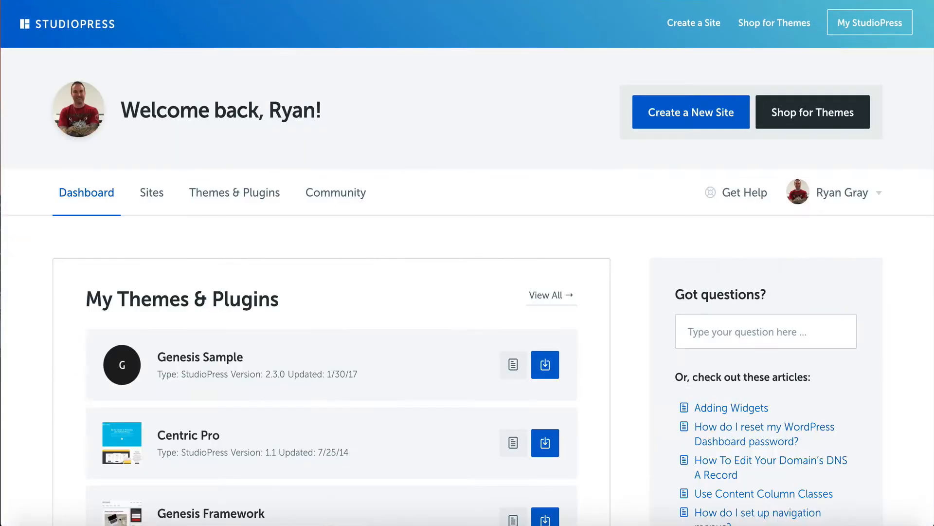
mouse_move(348, 87)
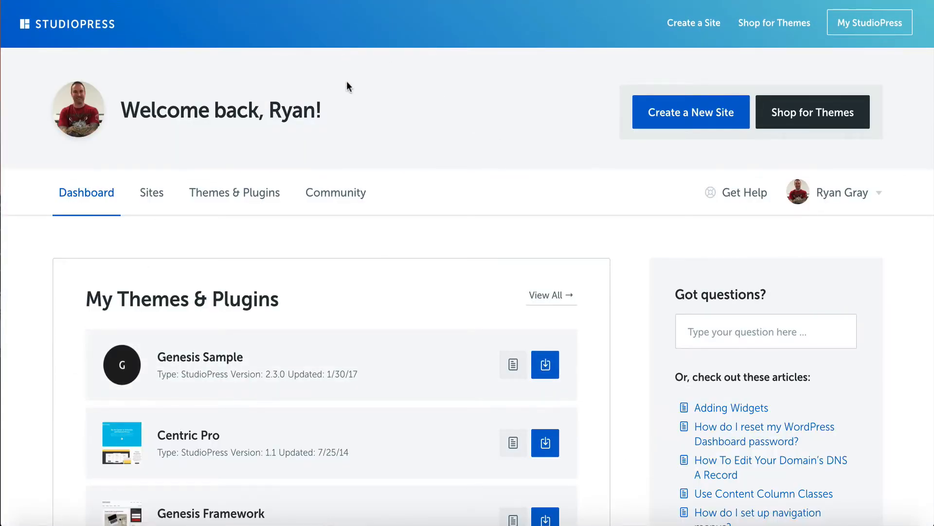
scroll("down", 3)
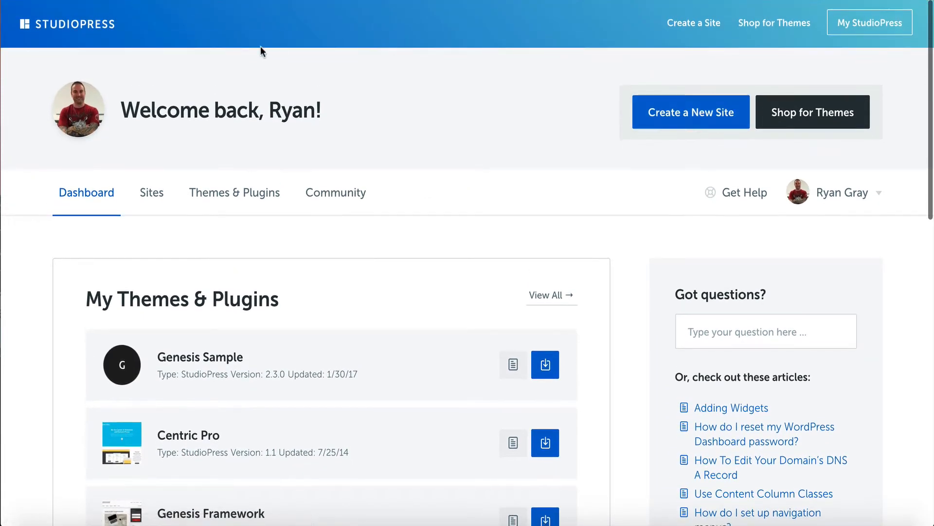
scroll("down", 3)
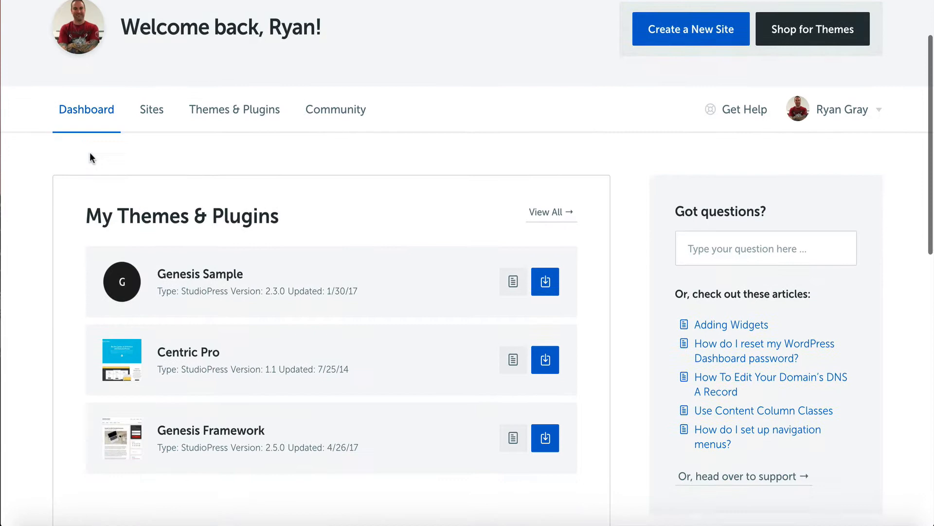
mouse_move(199, 274)
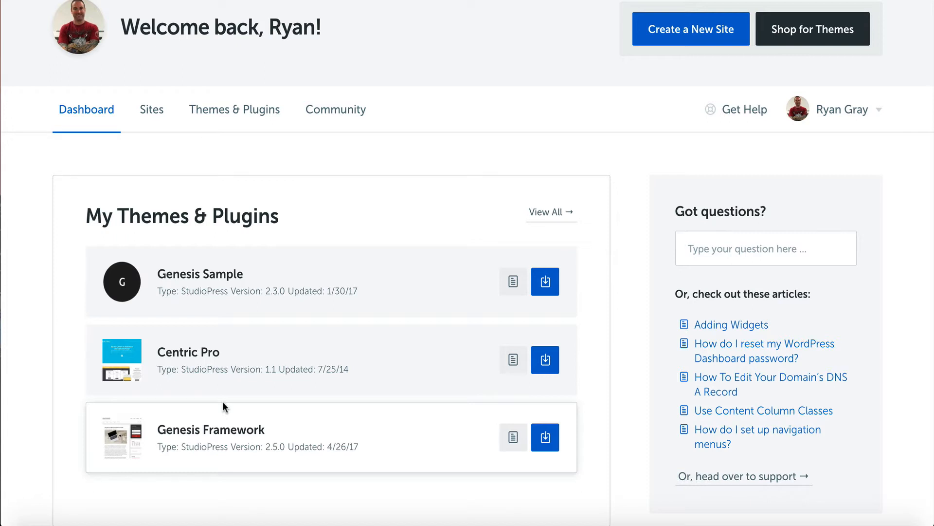
mouse_move(448, 18)
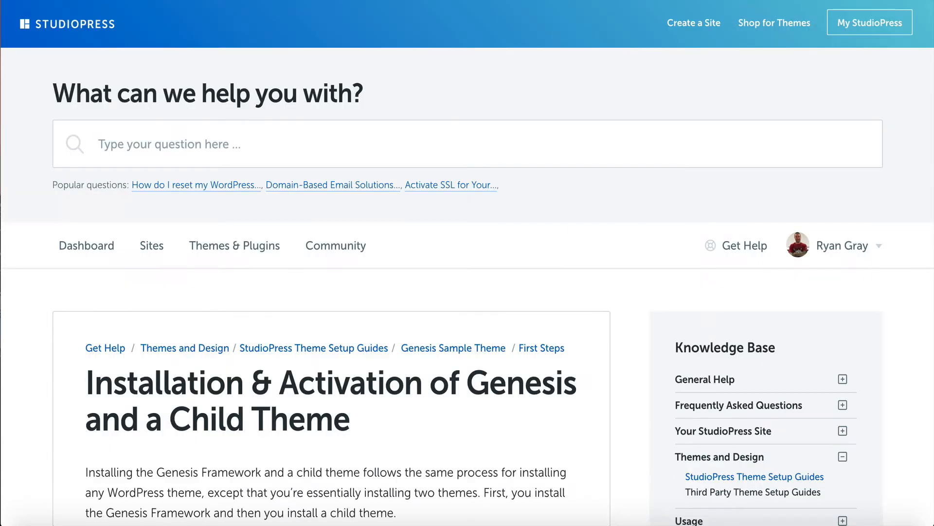
Step: Return to the StudioPress dashboard and download the Genesis Framework package
left_click(86, 245)
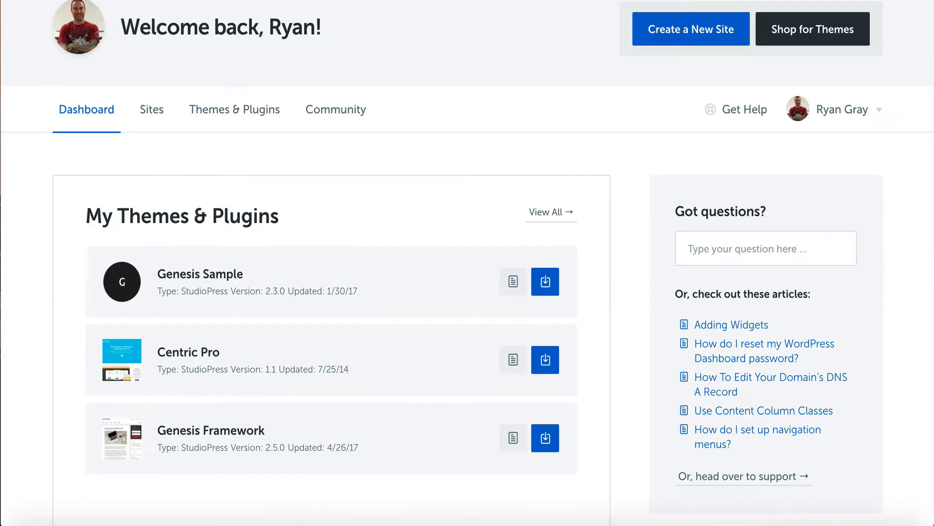
mouse_move(544, 437)
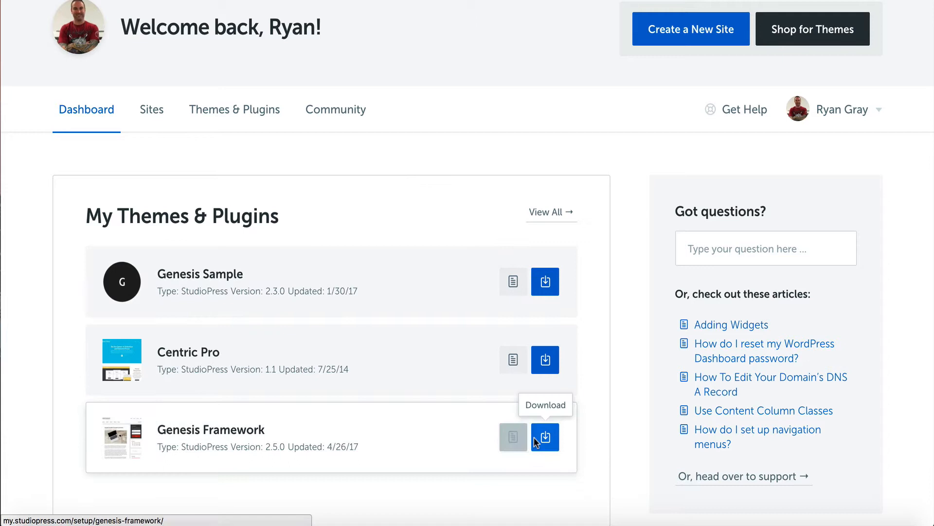
left_click(545, 436)
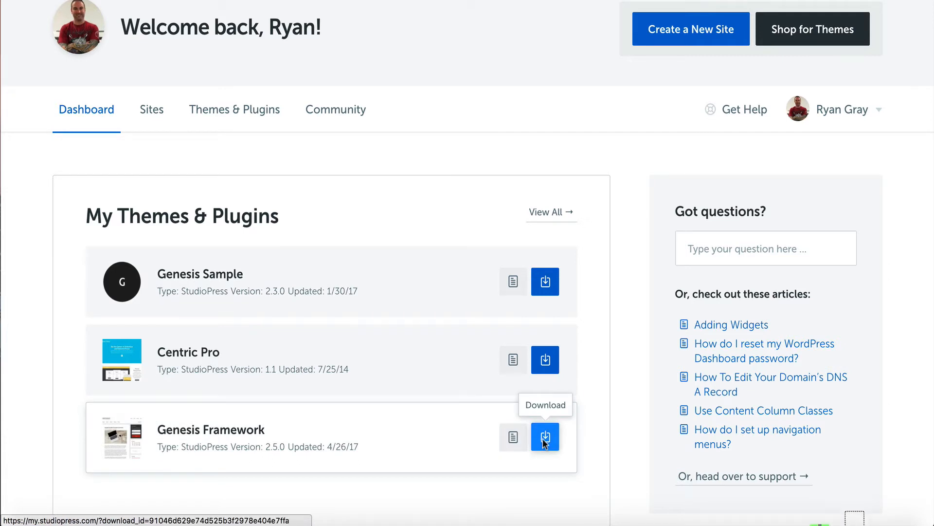
left_click(543, 436)
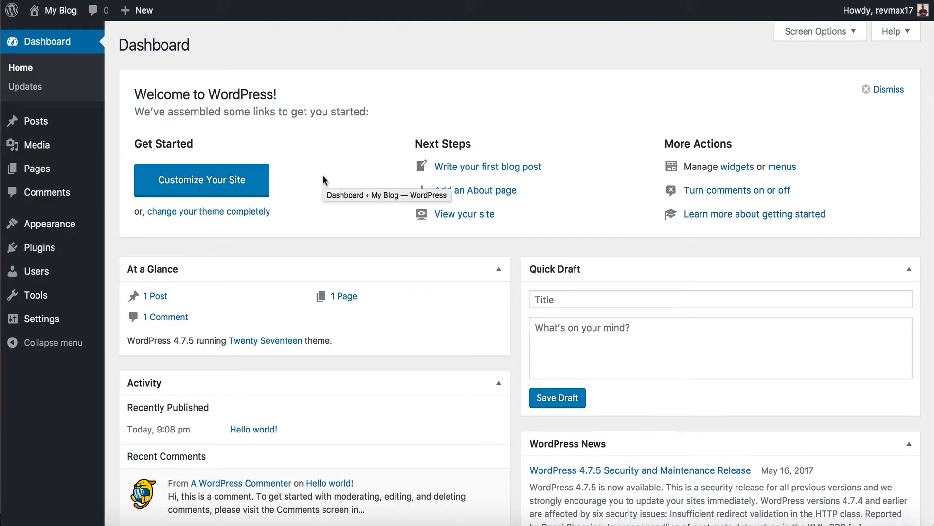
mouse_move(36, 168)
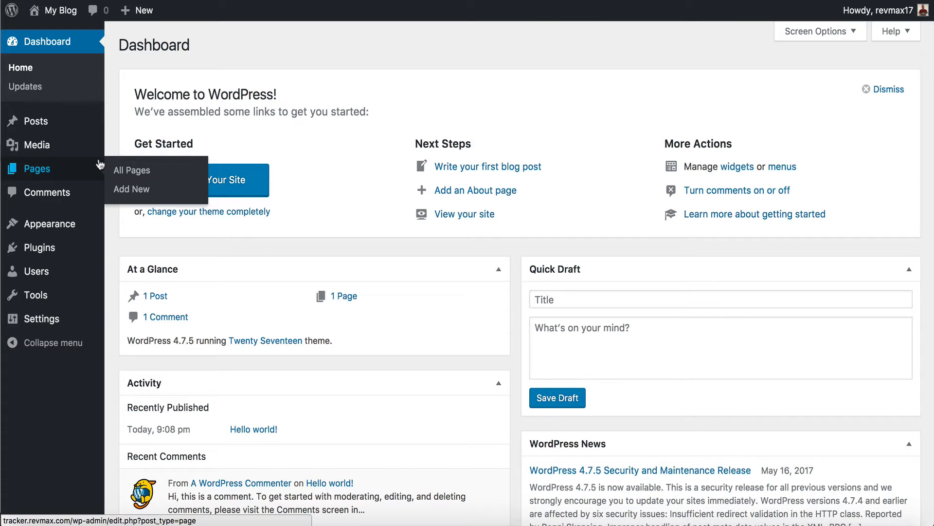
mouse_move(50, 224)
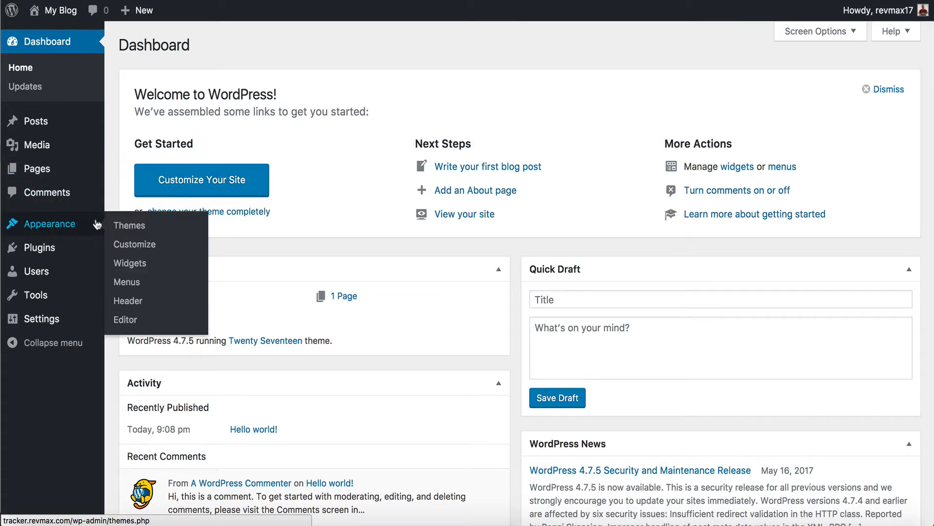
Step: Go to the installed Themes list and start adding a new theme
left_click(129, 225)
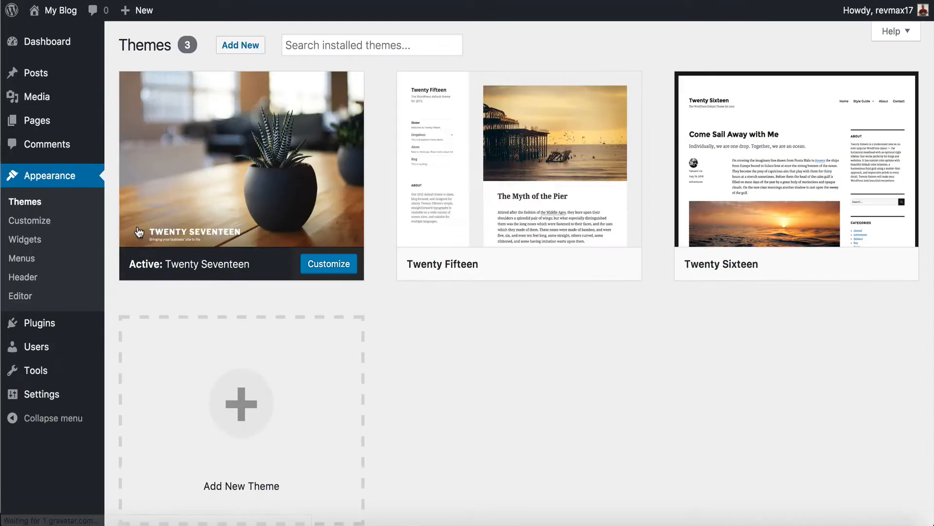
mouse_move(240, 166)
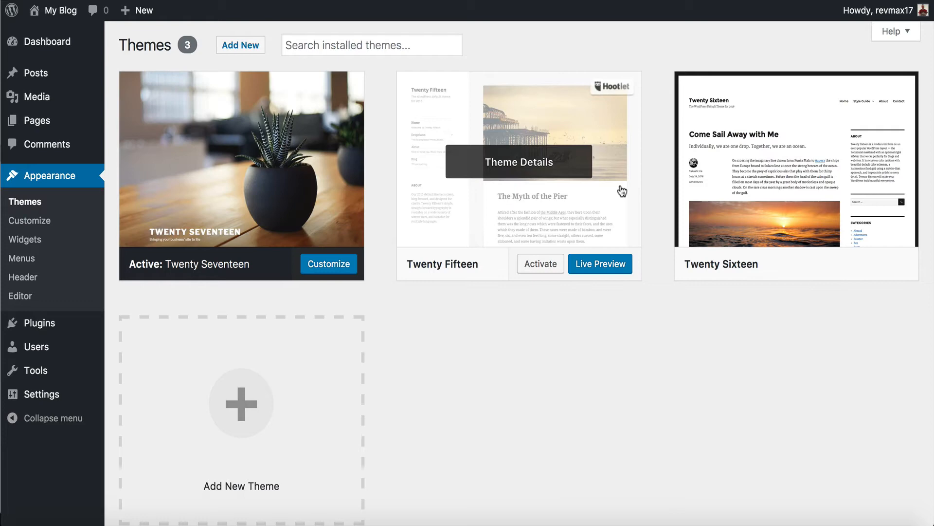
left_click(240, 402)
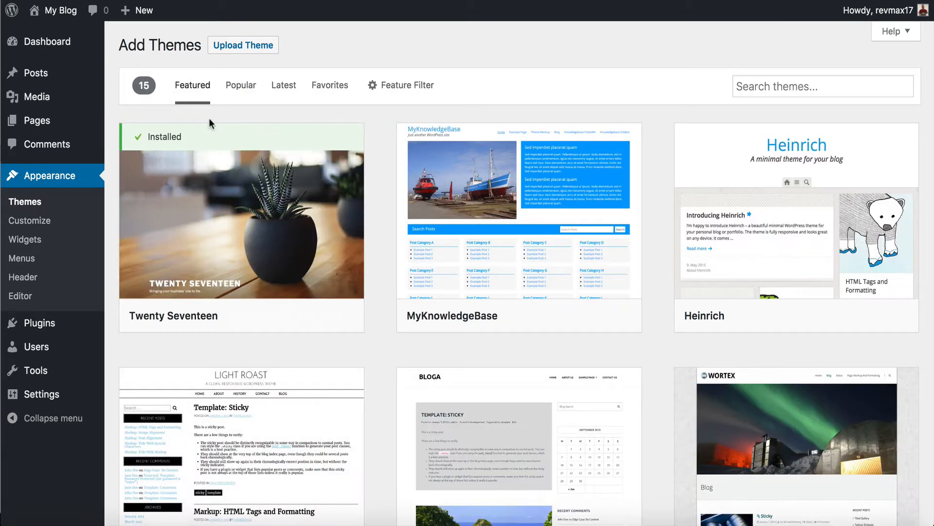
Step: Upload genesis.2.5.0.zip from the Downloads folder and install it
left_click(242, 44)
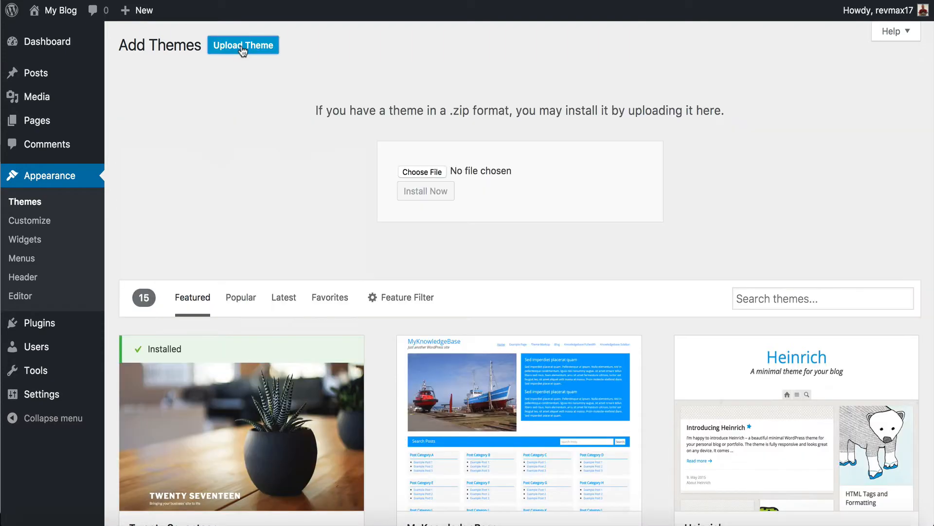
left_click(421, 172)
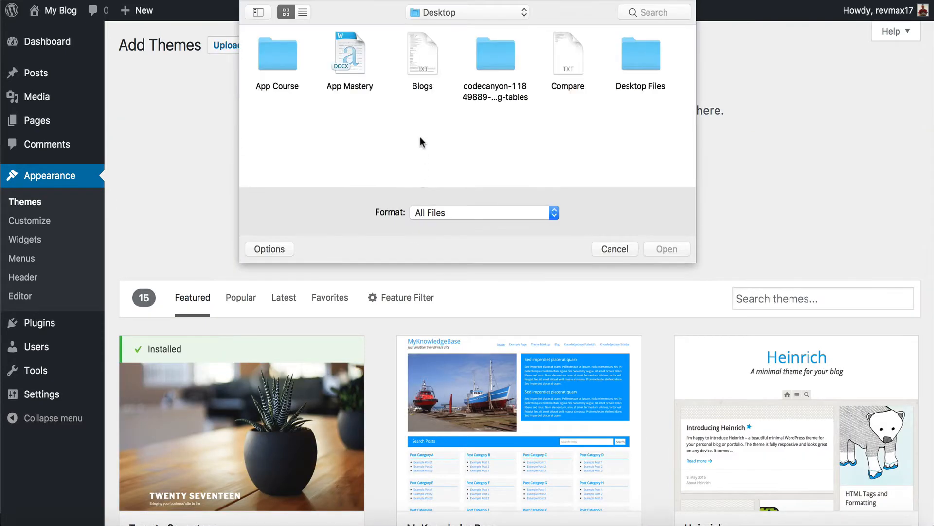
left_click(467, 11)
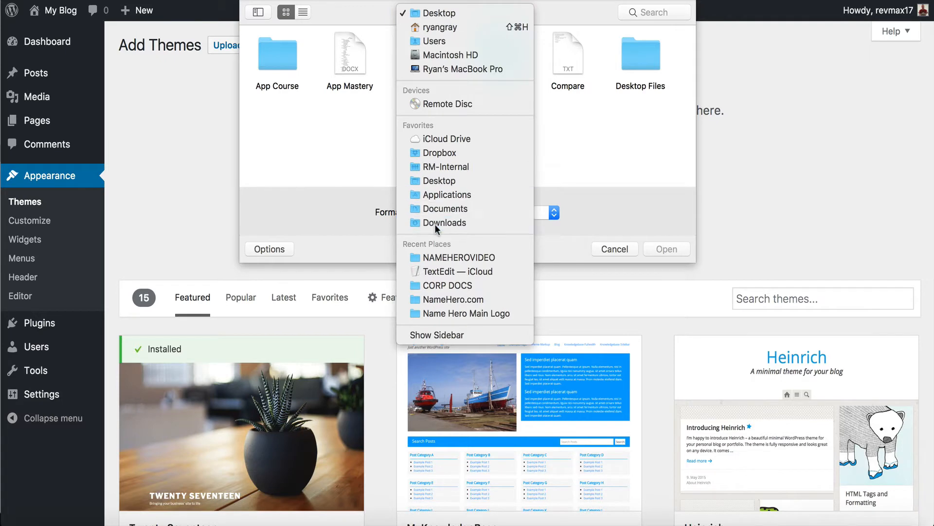
left_click(444, 222)
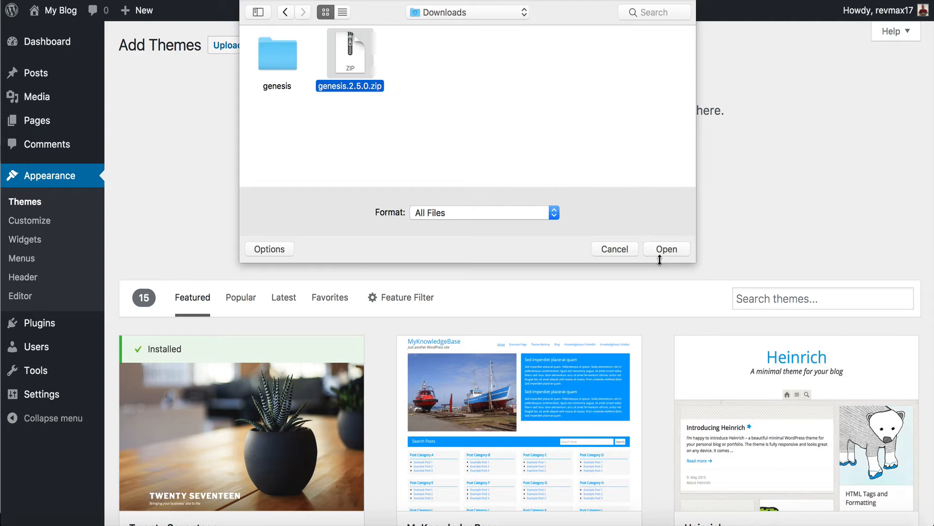
left_click(666, 249)
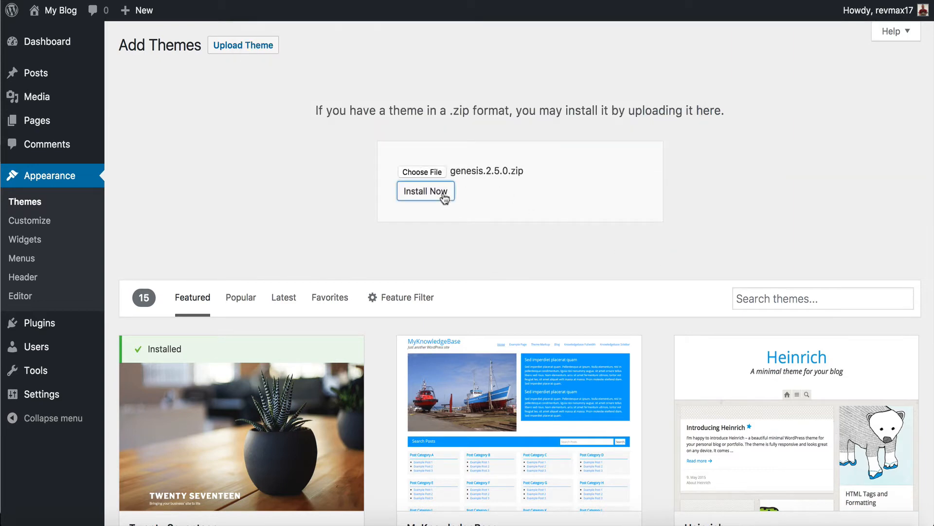
left_click(425, 192)
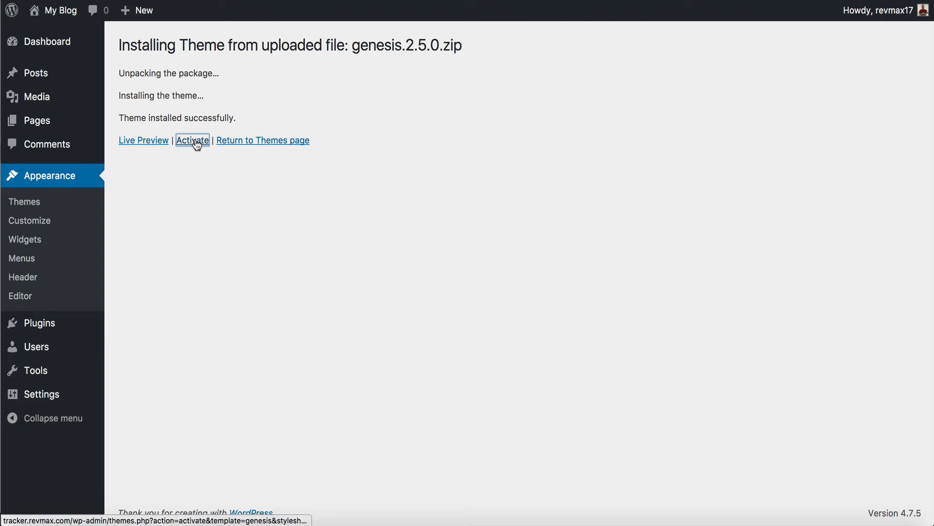
Step: Activate the newly installed Genesis theme
left_click(192, 140)
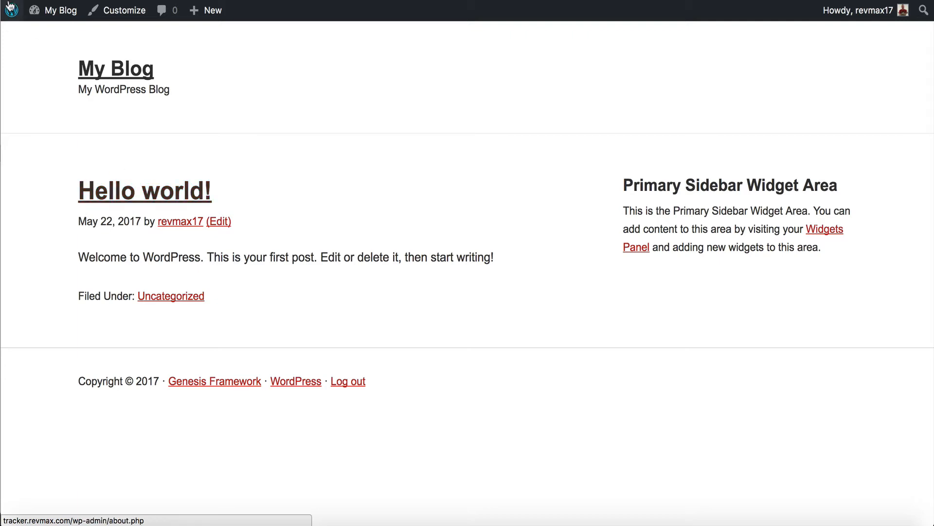
Step: Go to the themes list via My Blog and download the Centric Pro package from StudioPress
left_click(60, 10)
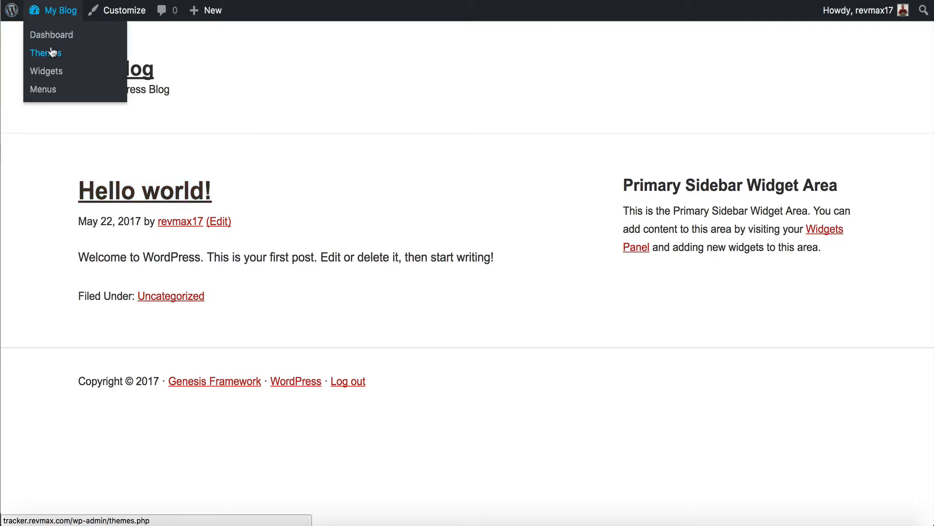
left_click(46, 52)
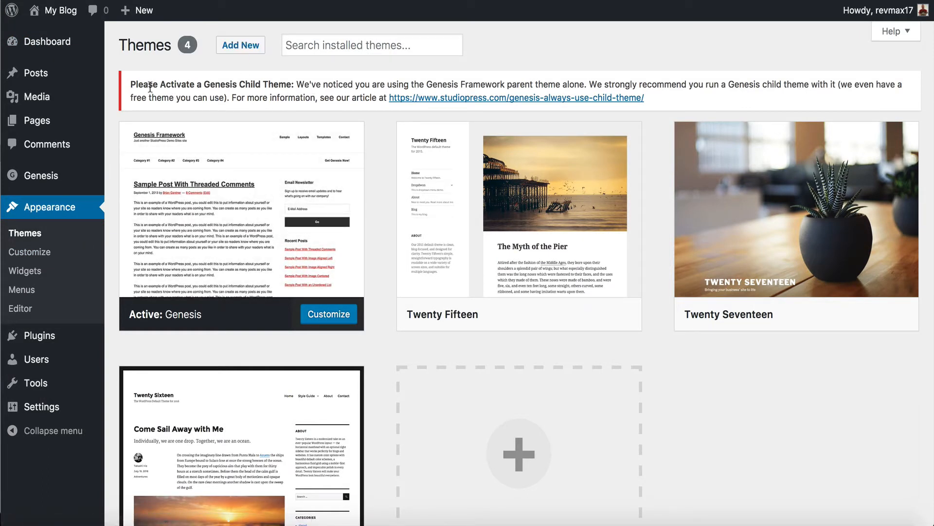
mouse_move(325, 73)
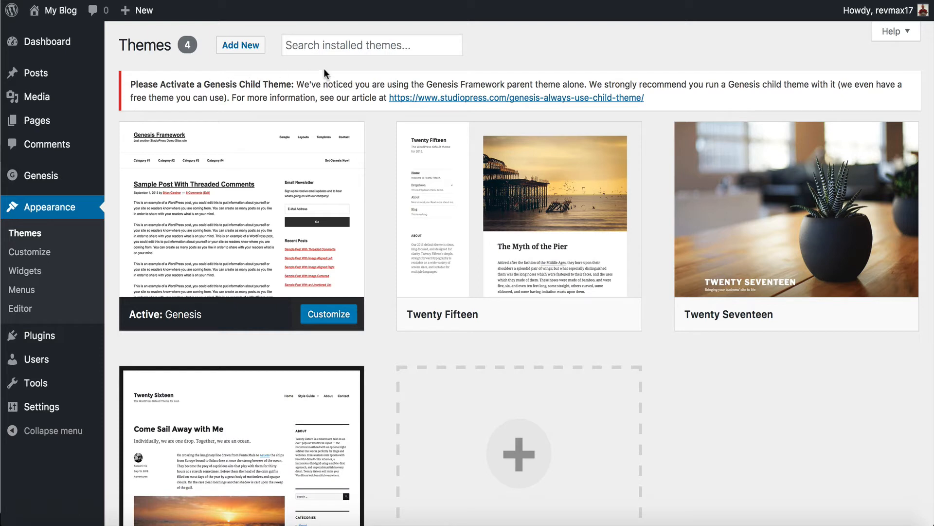
mouse_move(573, 90)
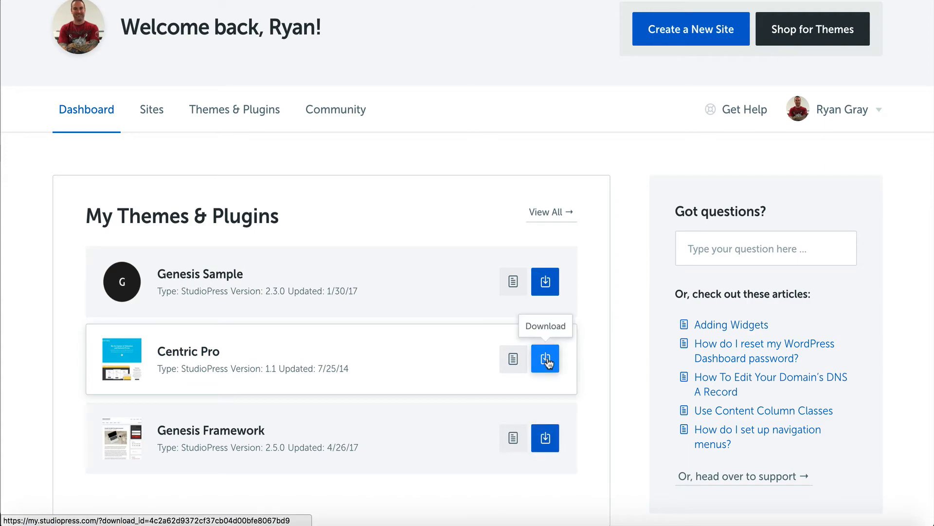
left_click(545, 360)
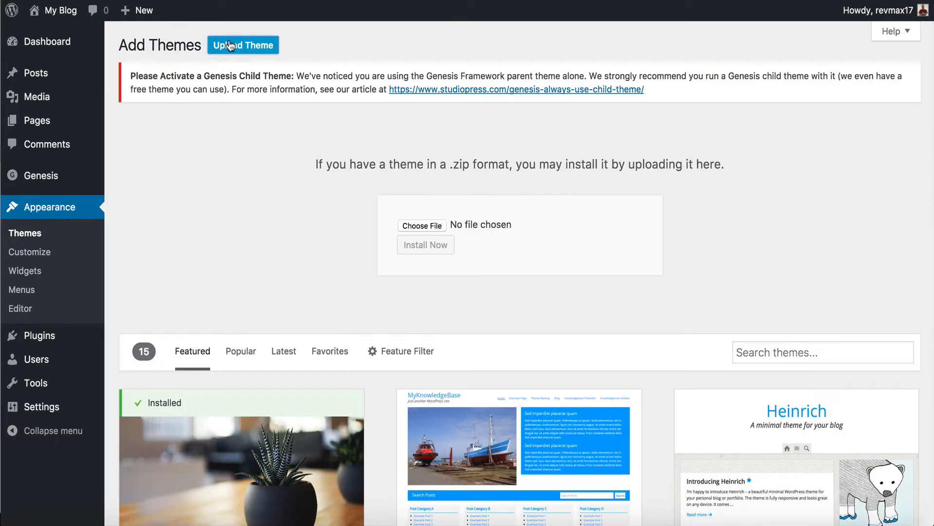
Step: Upload centric-pro.zip and install it with Genesis 2.5.0 as parent
left_click(422, 225)
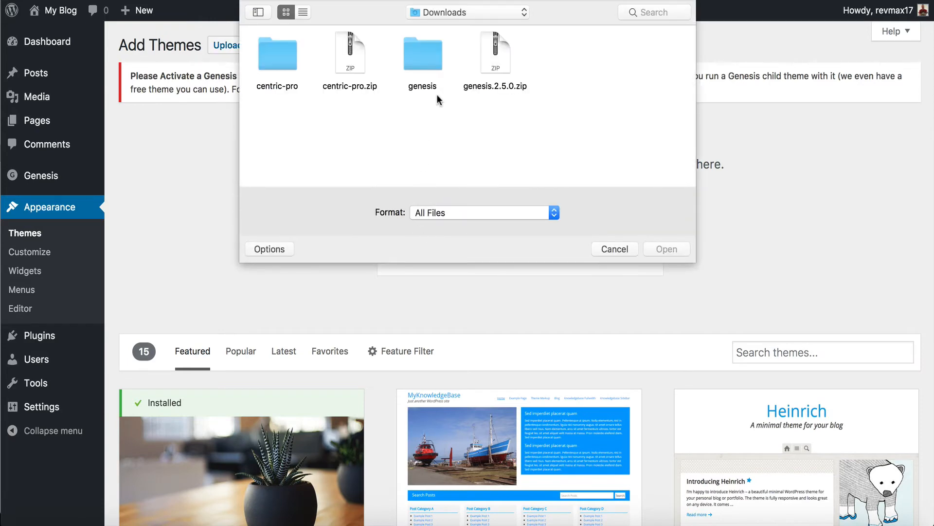
left_click(350, 51)
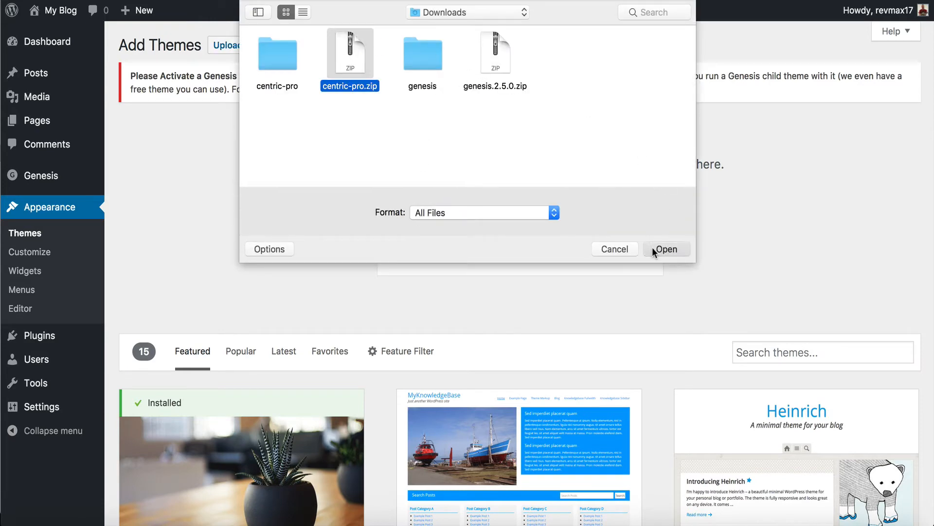
left_click(666, 249)
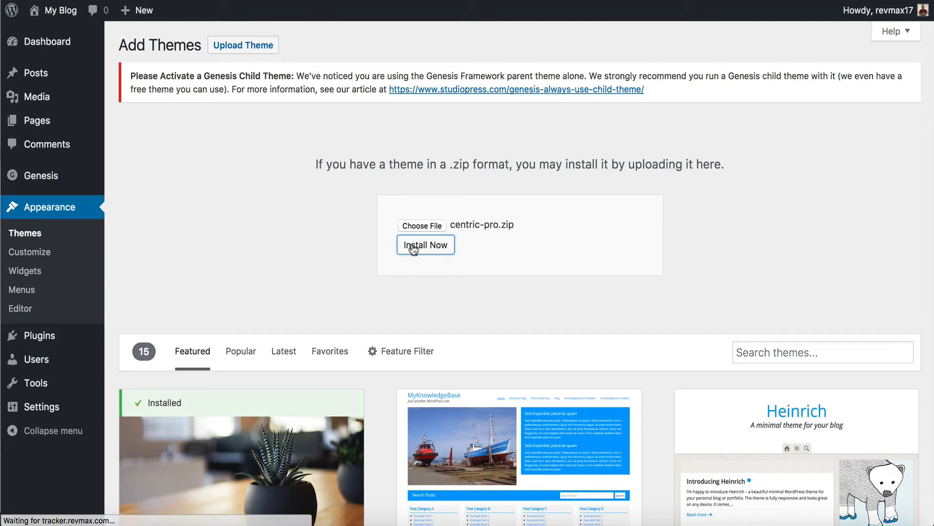
left_click(426, 244)
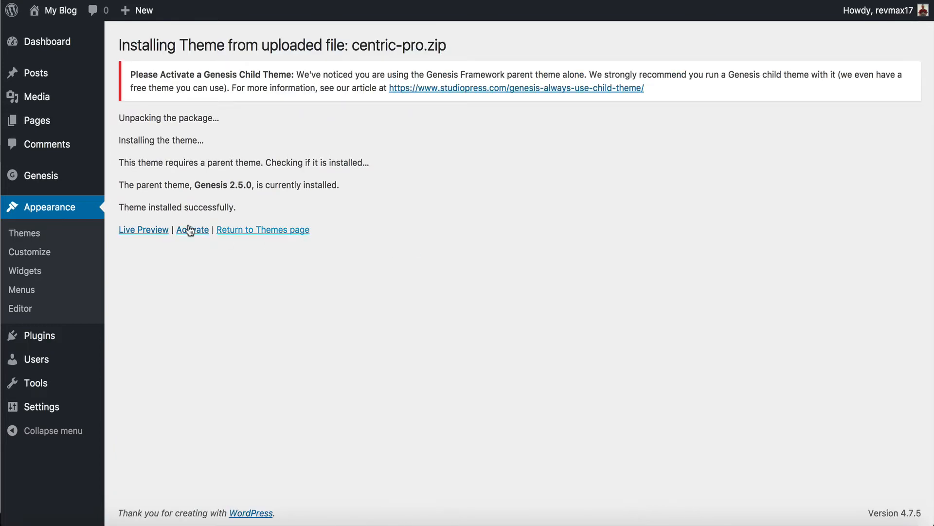
Step: Activate the Centric Pro child theme and review the Genesis 2.5 welcome page
left_click(193, 230)
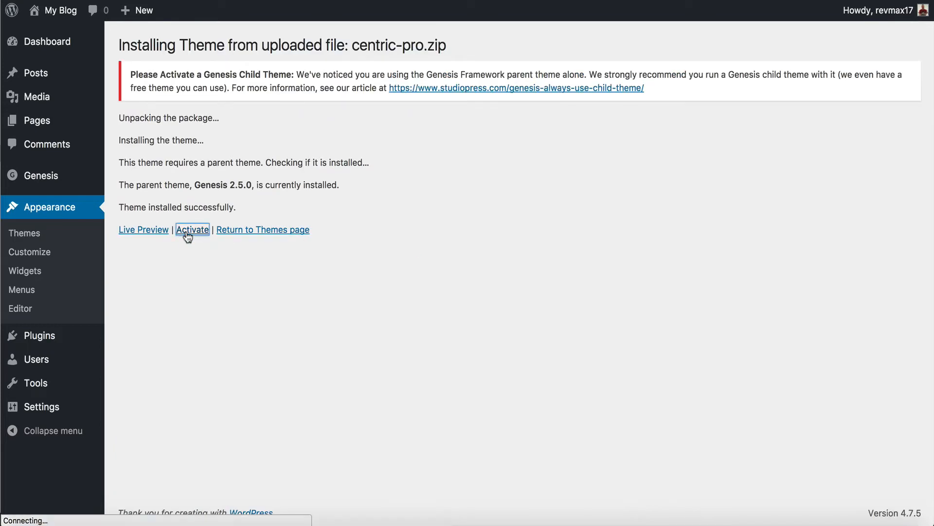
left_click(192, 230)
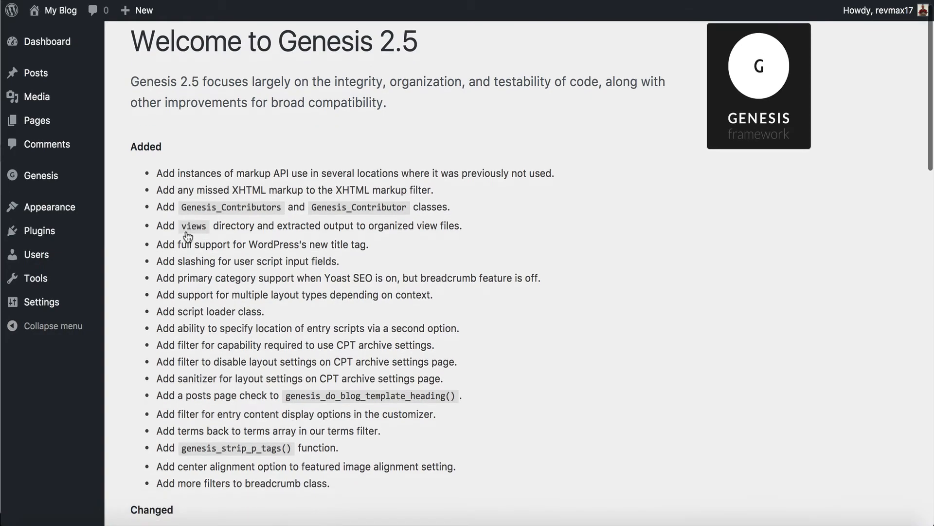
scroll("down", 3)
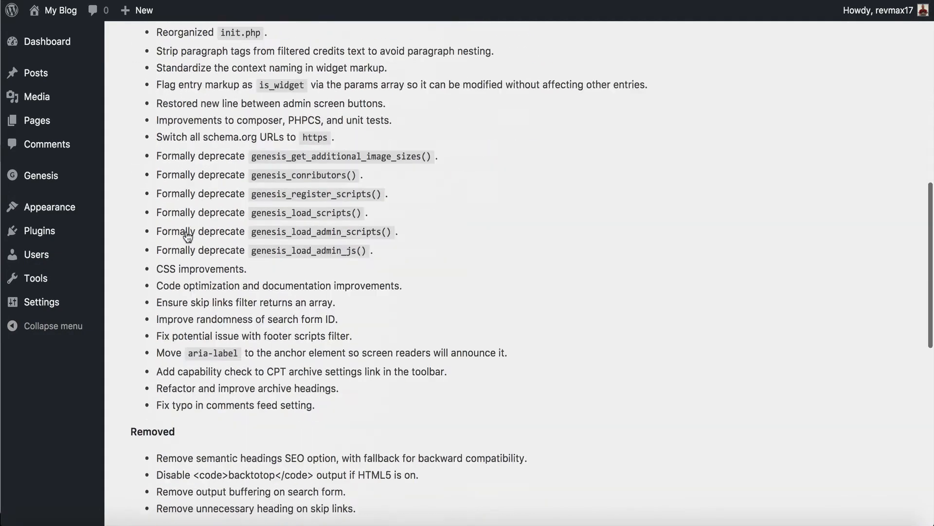
scroll("down", 3)
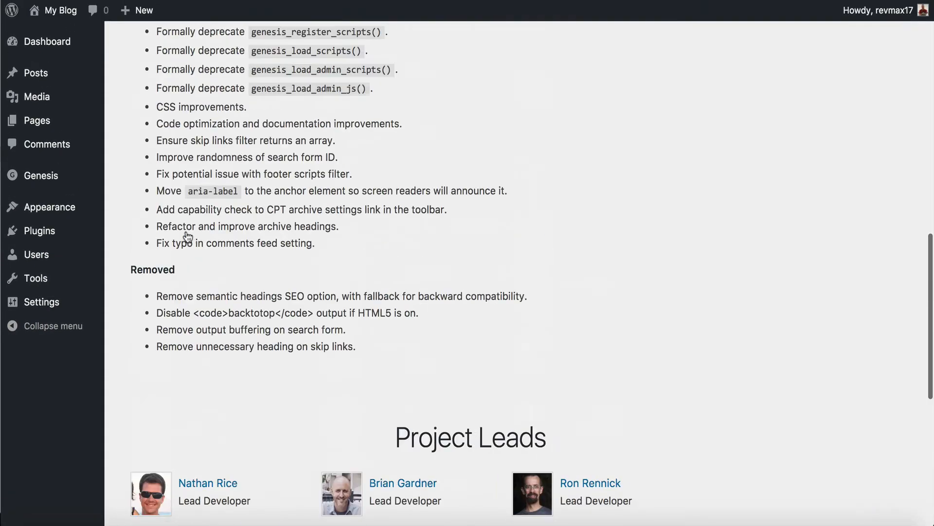
left_click(50, 207)
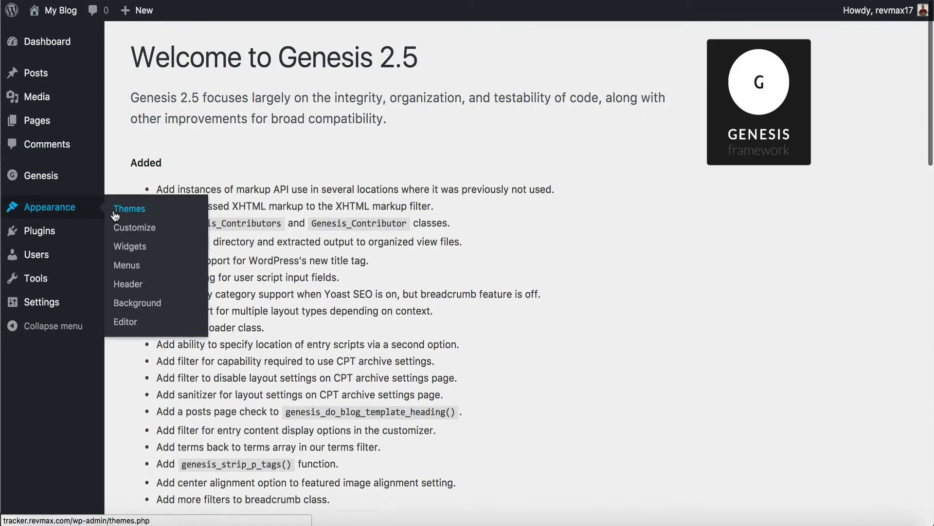
Step: Confirm Centric Theme is active in the themes list and visit the site via My Blog
left_click(128, 208)
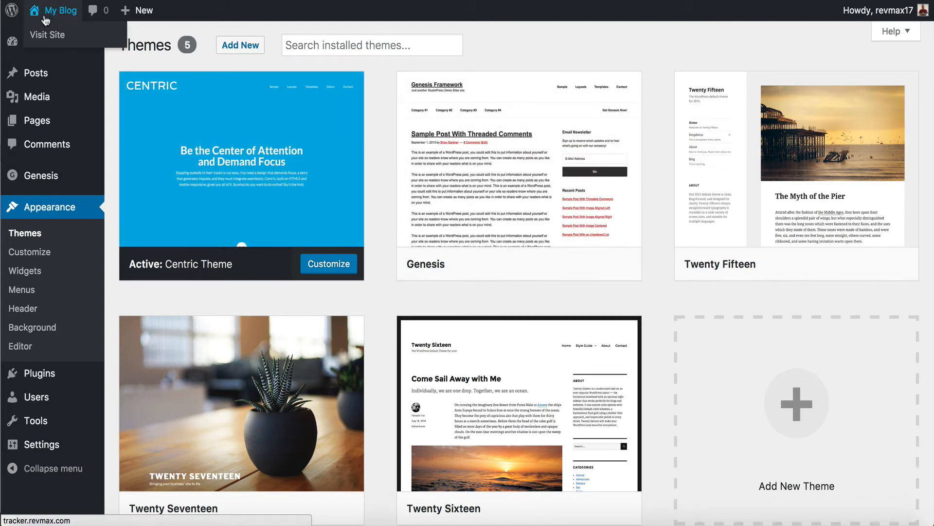
left_click(47, 35)
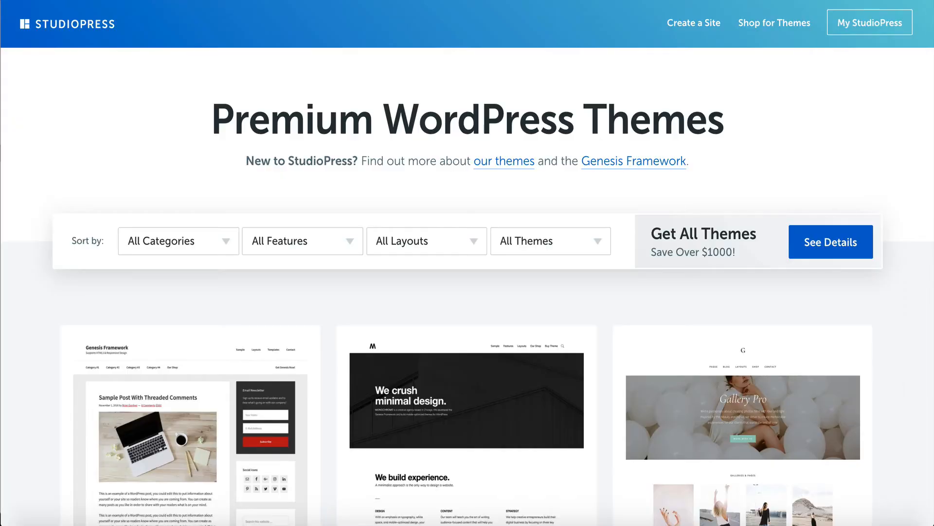
Step: Scroll through the StudioPress premium themes catalogue
scroll("down", 3)
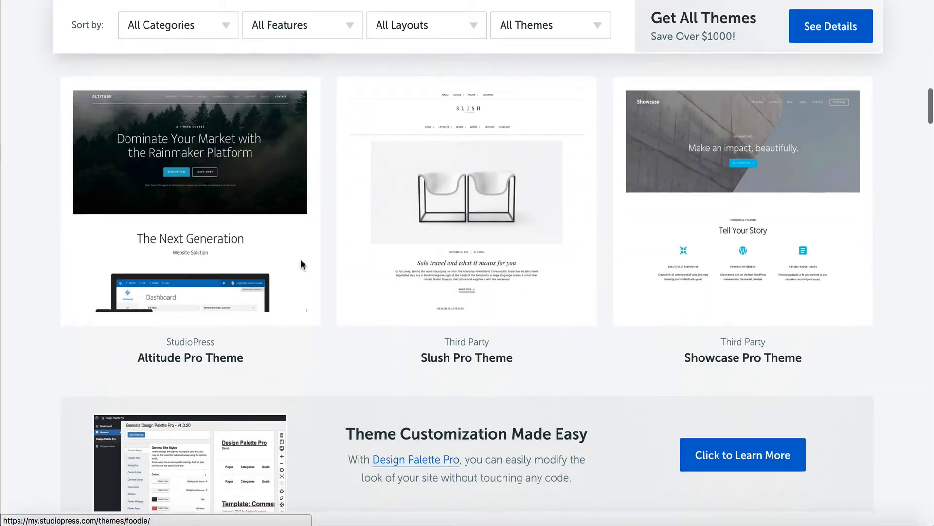
scroll("down", 3)
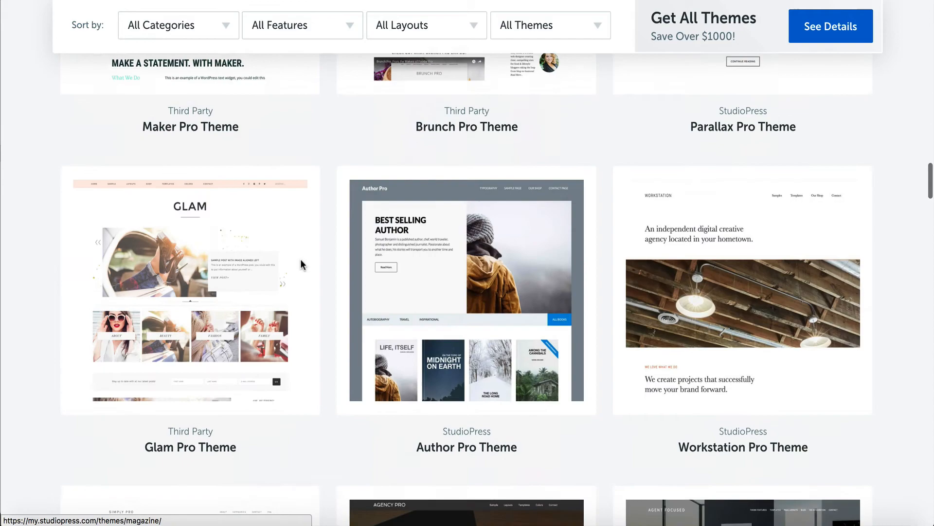
scroll("down", 3)
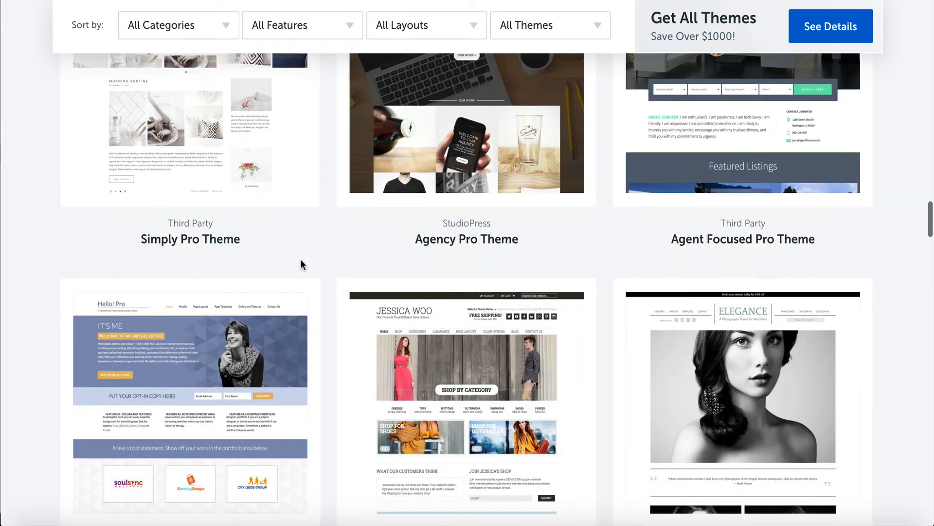
scroll("down", 3)
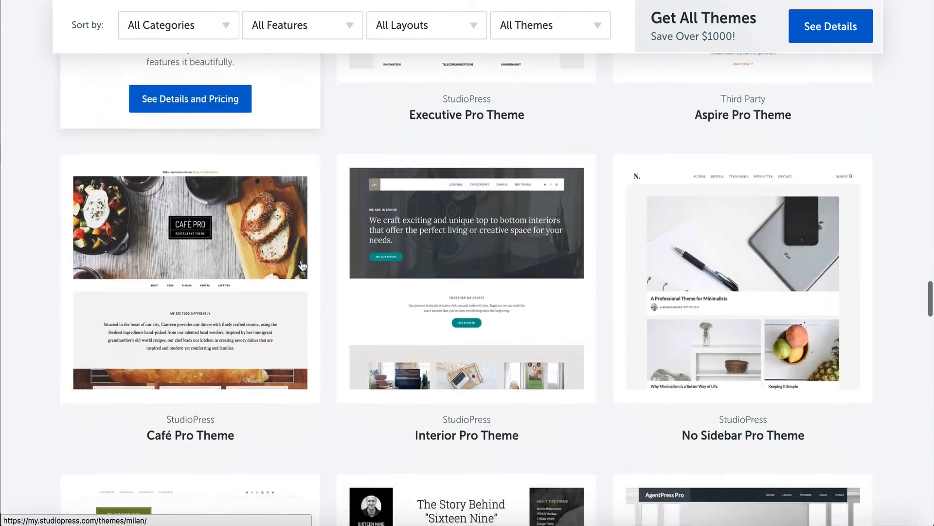
scroll("down", 3)
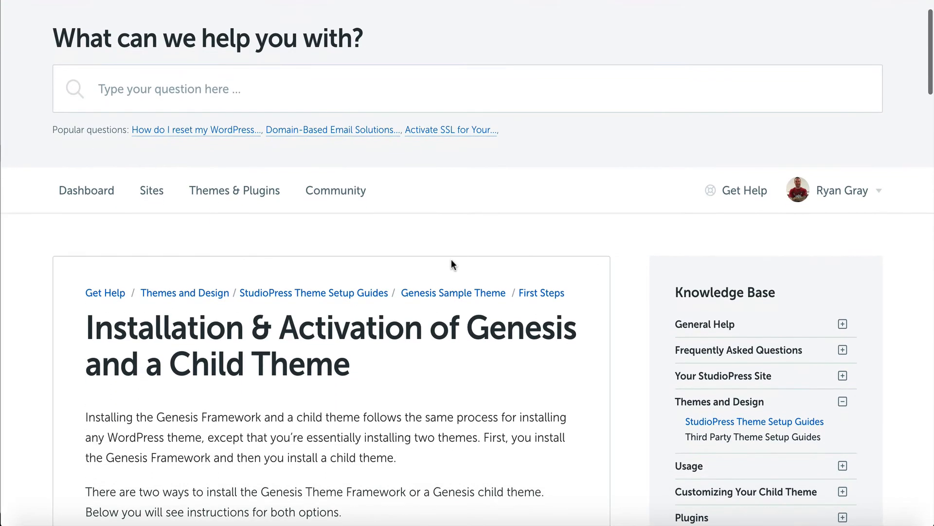
Step: Scroll through the help article's dashboard-upload installation steps
scroll("down", 3)
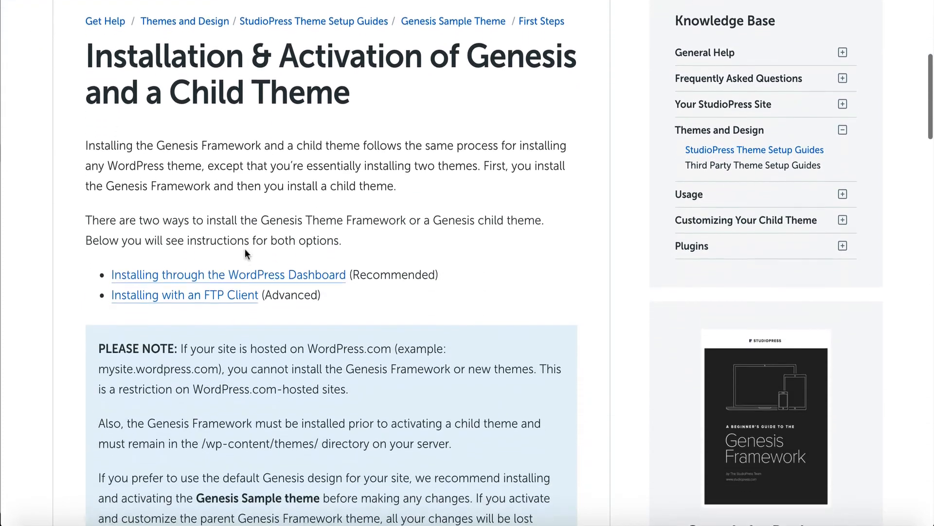
scroll("down", 3)
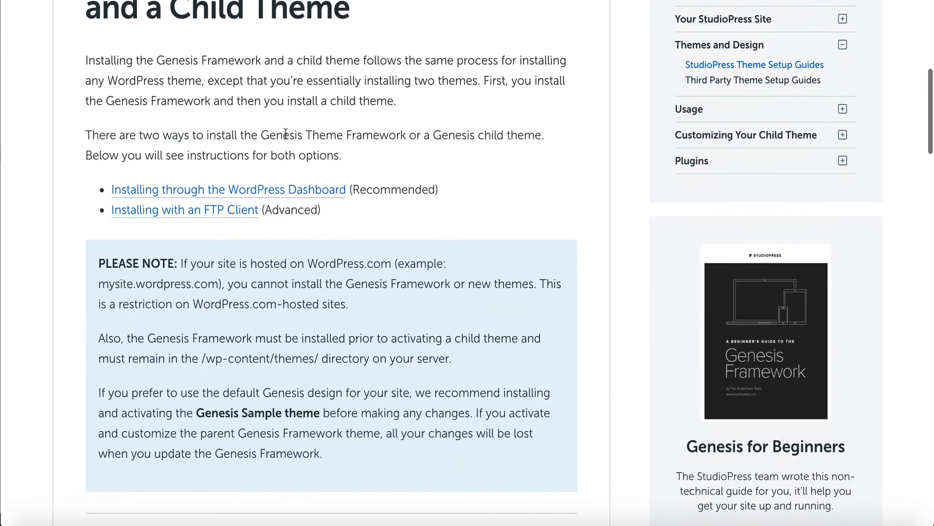
scroll("down", 3)
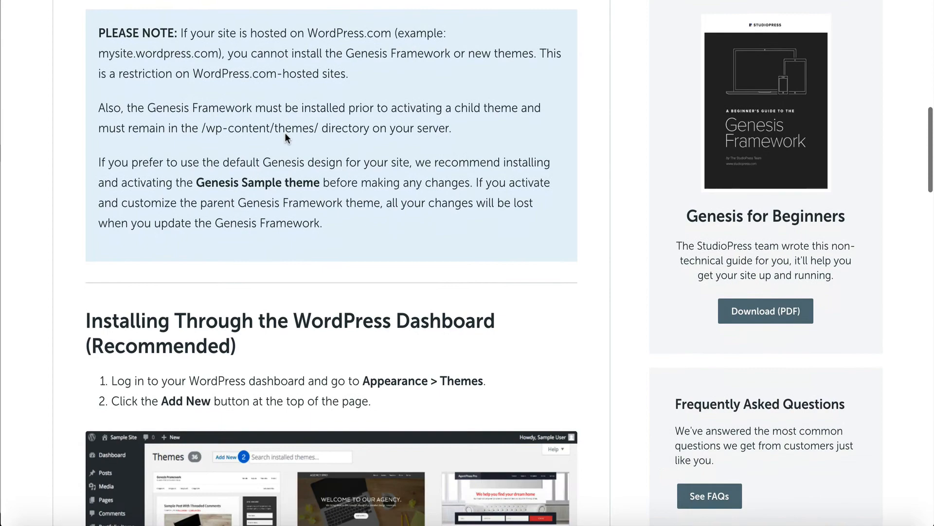
scroll("down", 3)
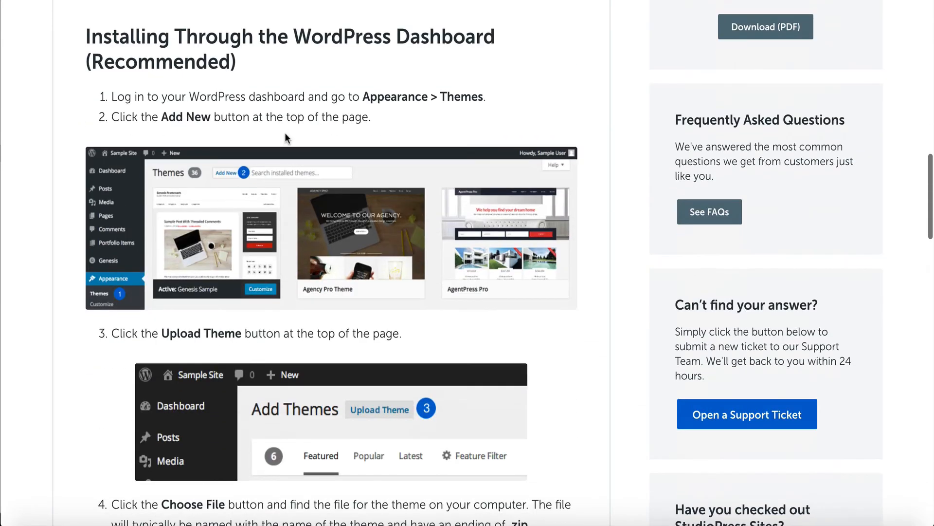
scroll("down", 3)
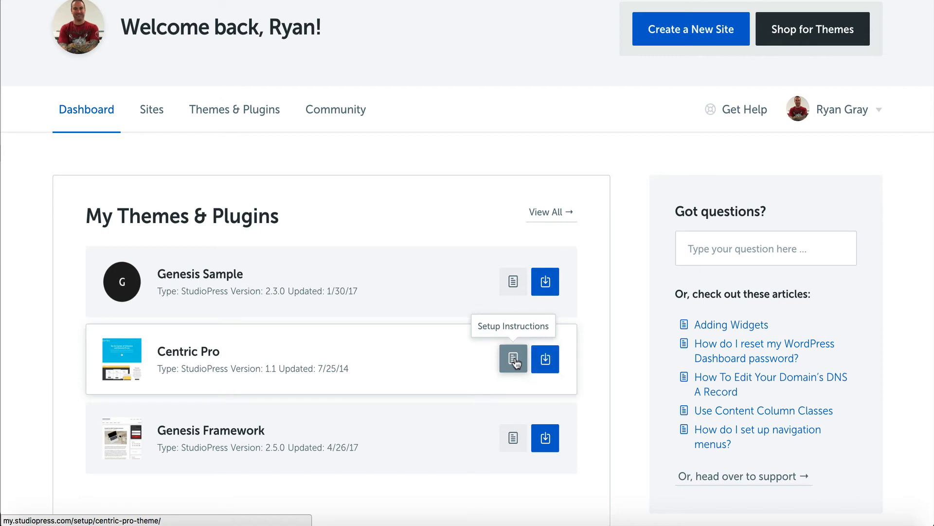
Step: Review the Centric Pro setup guide's sections down to 'How to Import Demo Content'
left_click(513, 358)
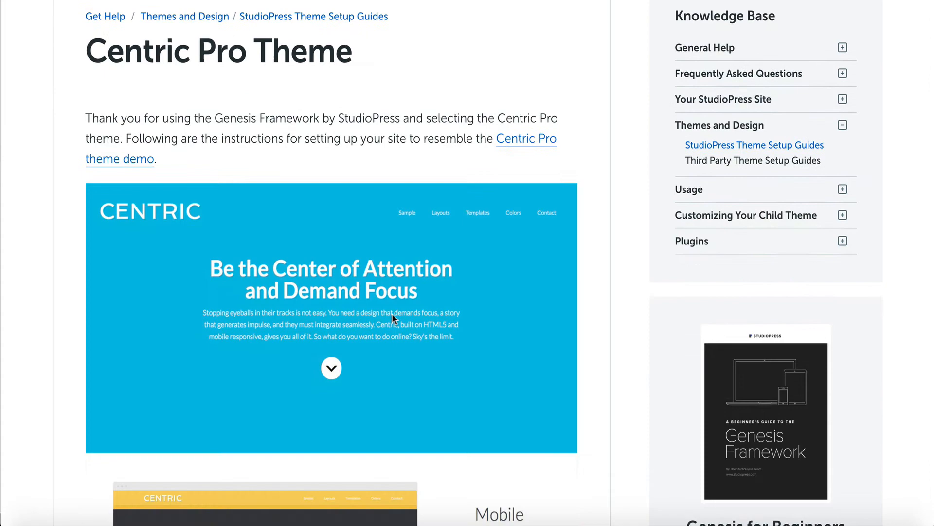
scroll("down", 3)
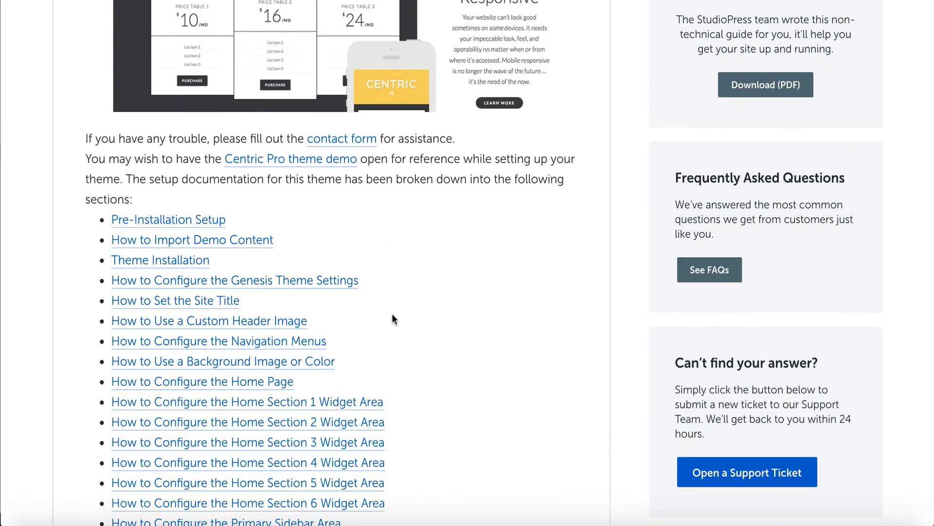
scroll("down", 3)
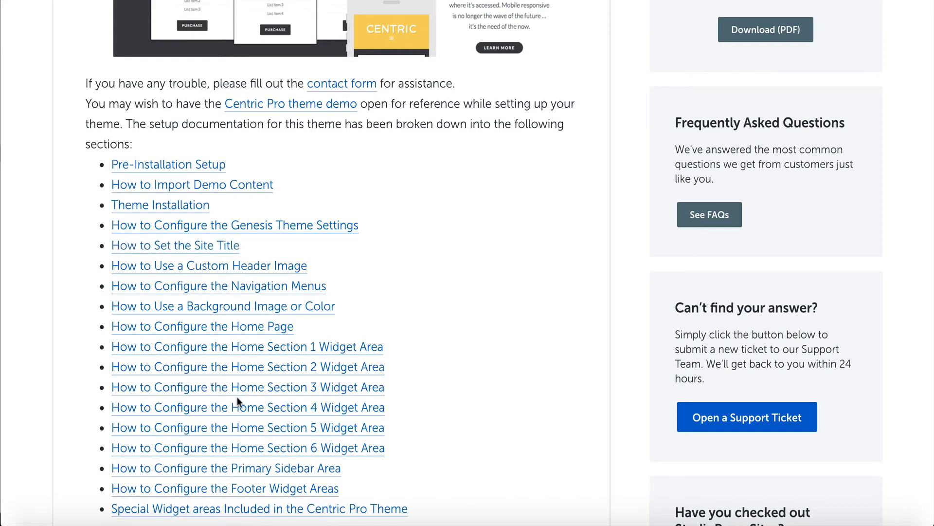
mouse_move(161, 205)
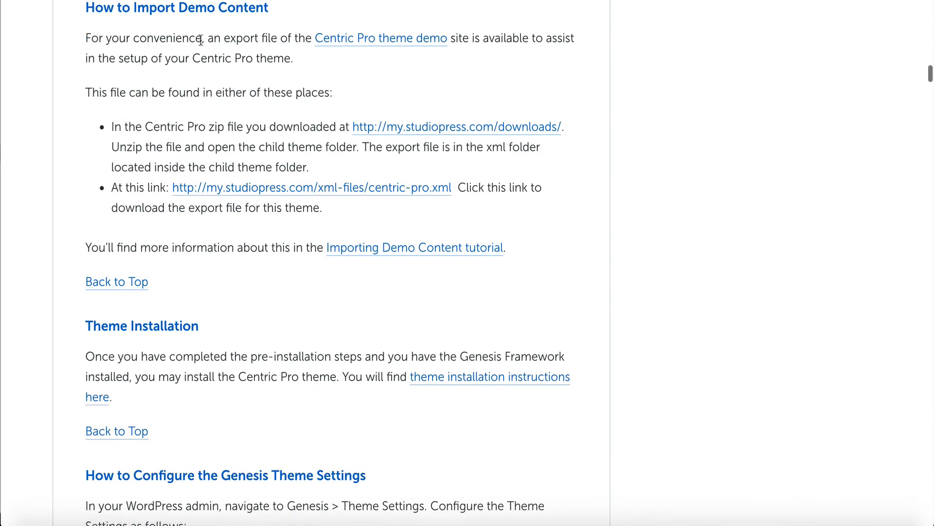
mouse_move(380, 38)
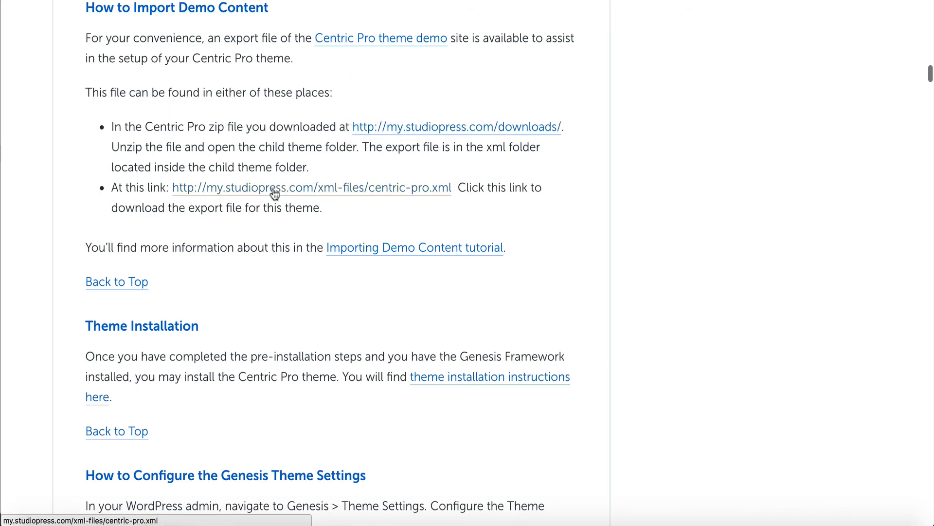
mouse_move(344, 210)
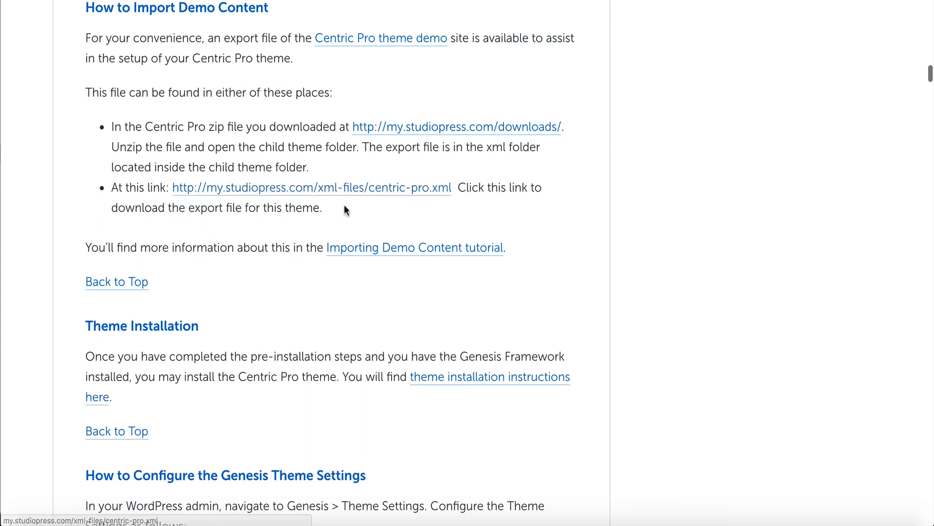
mouse_move(368, 247)
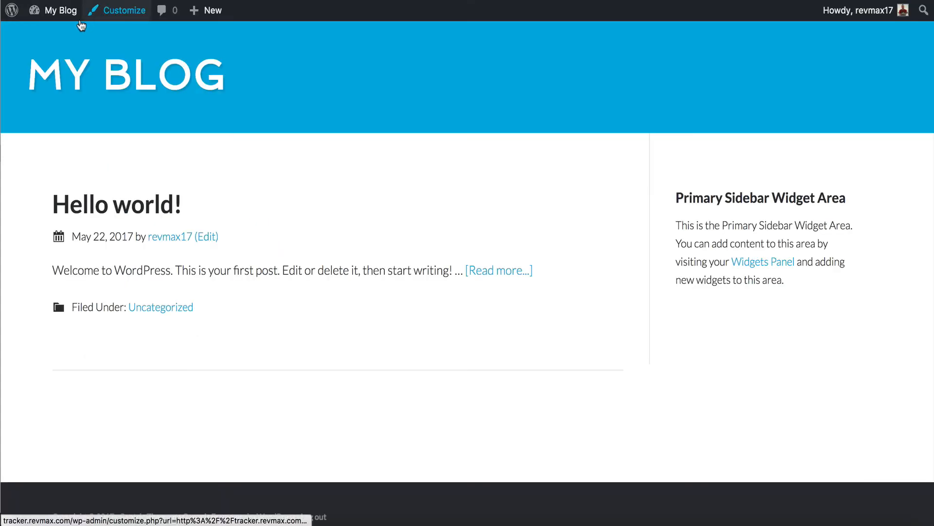
Step: Return to My Blog's dashboard and view the Genesis Theme Settings
left_click(60, 10)
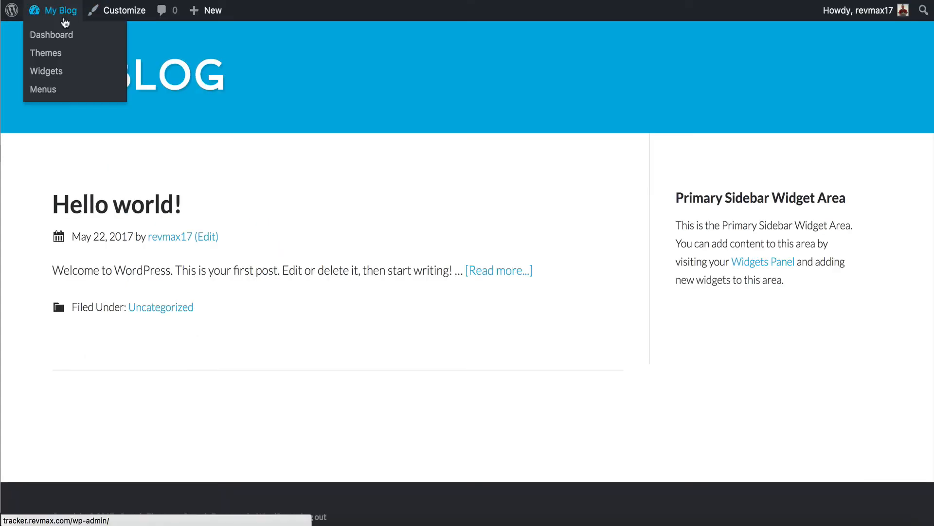
left_click(52, 35)
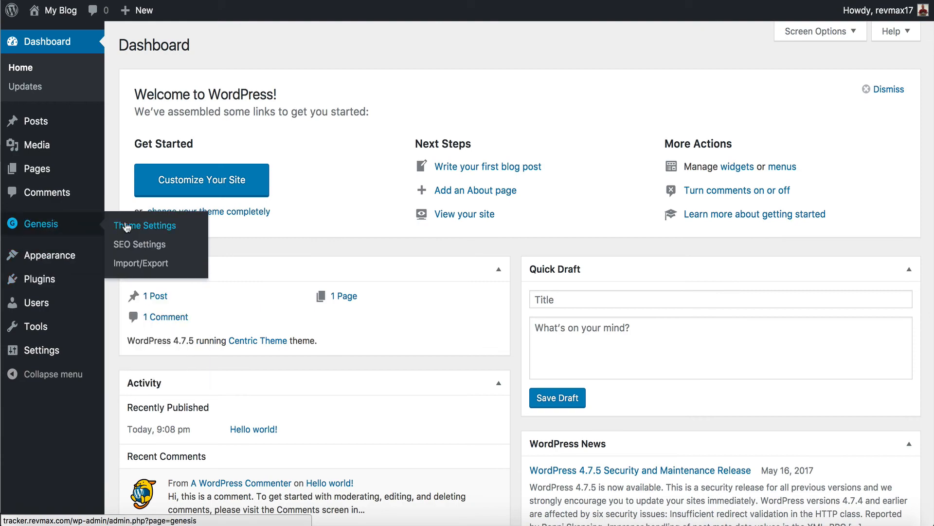
left_click(144, 225)
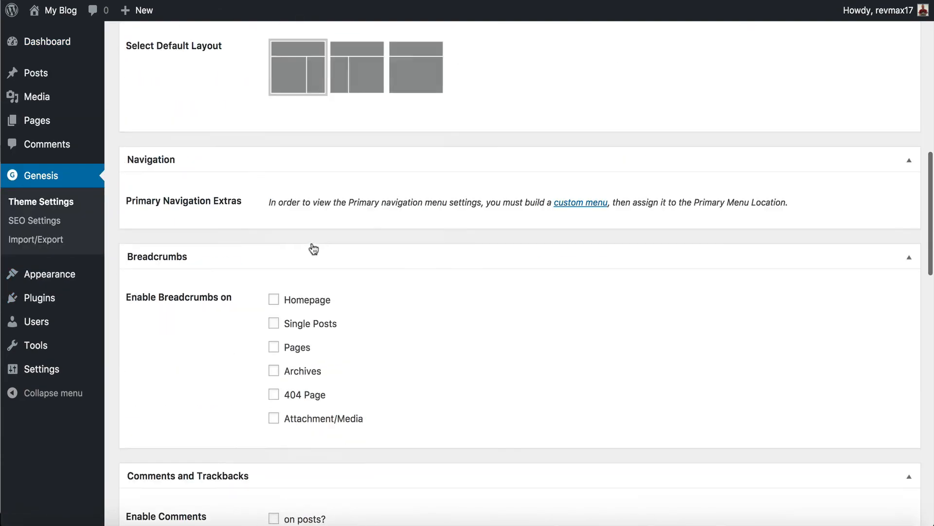
Step: View the Appearance Customizer for My Blog, showing Centric Theme as active
left_click(34, 221)
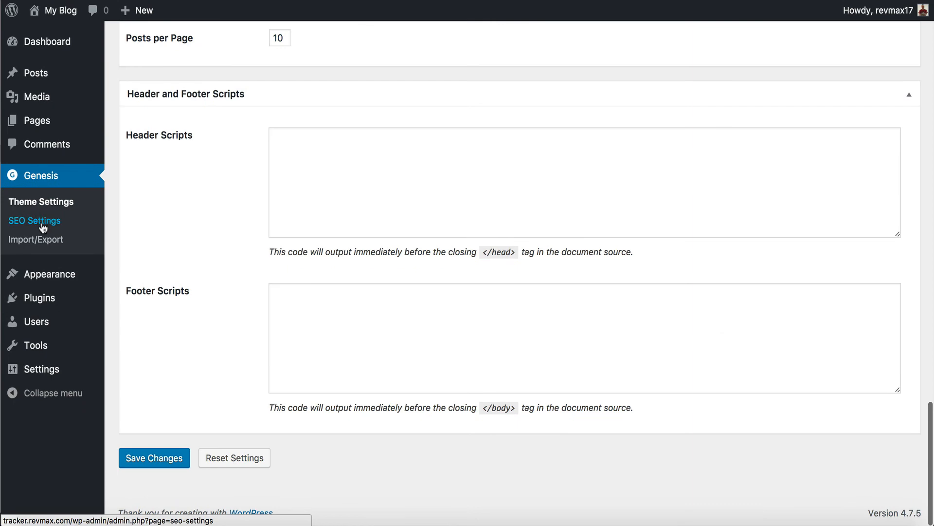
mouse_move(49, 273)
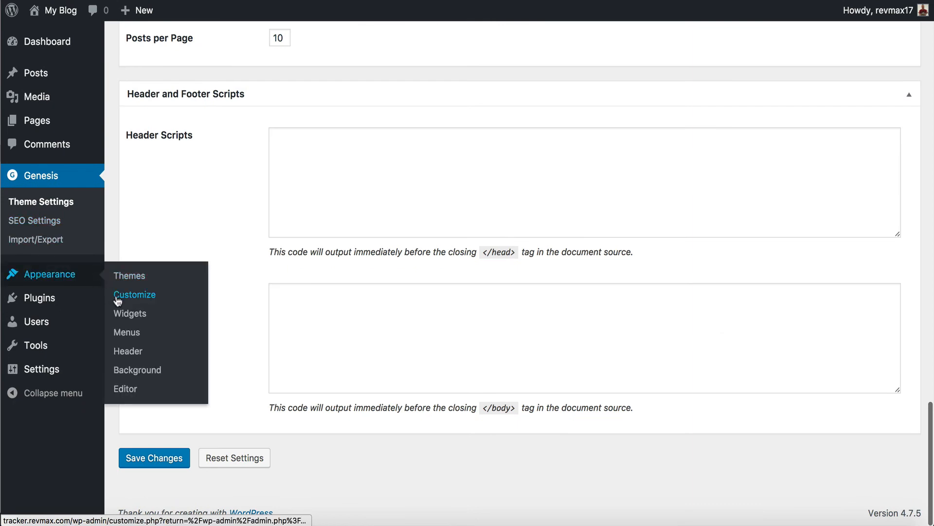
left_click(134, 294)
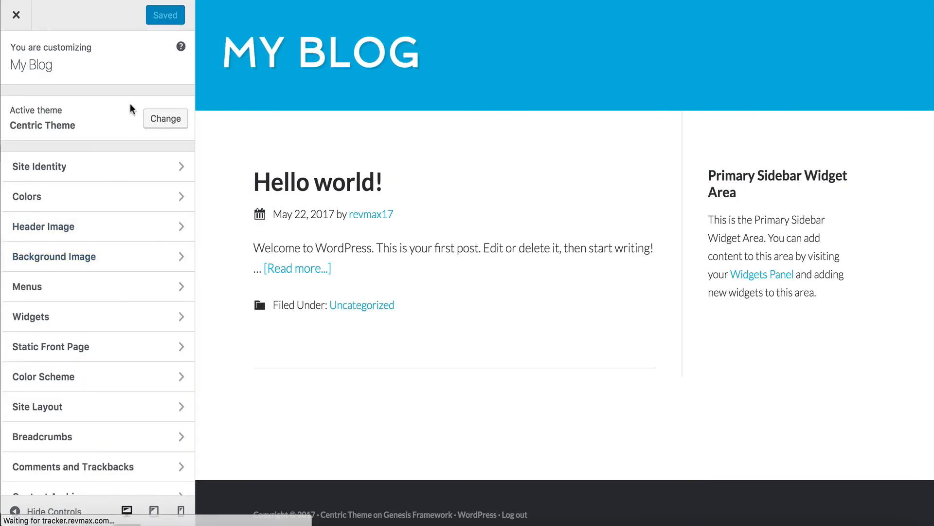
left_click(40, 167)
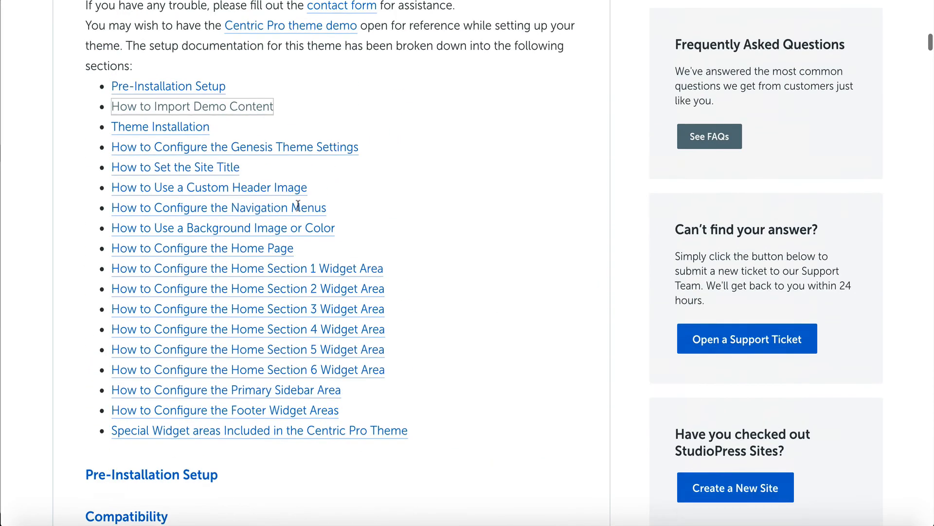
scroll("down", 3)
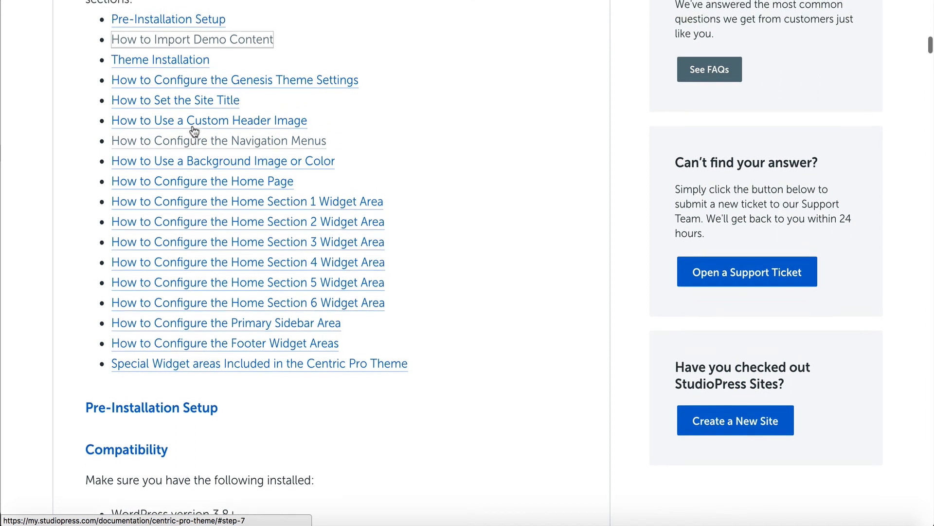
scroll("down", 3)
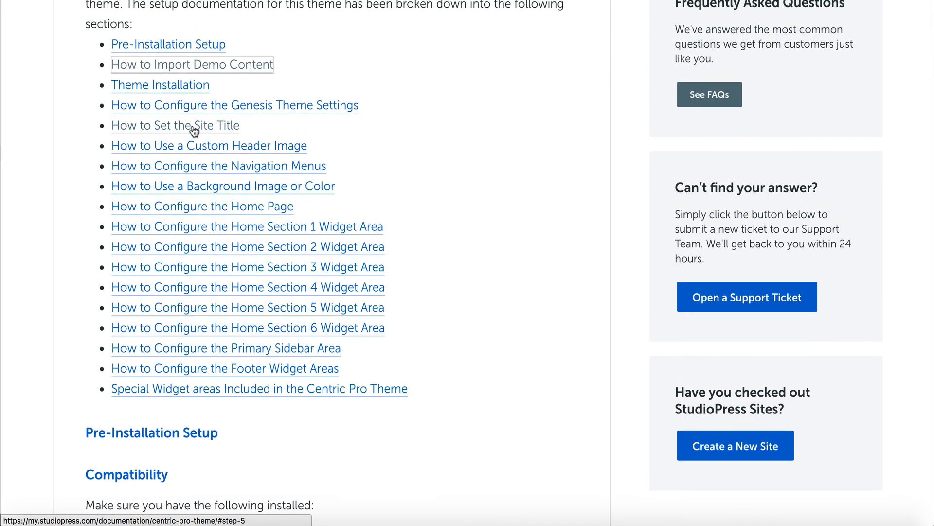